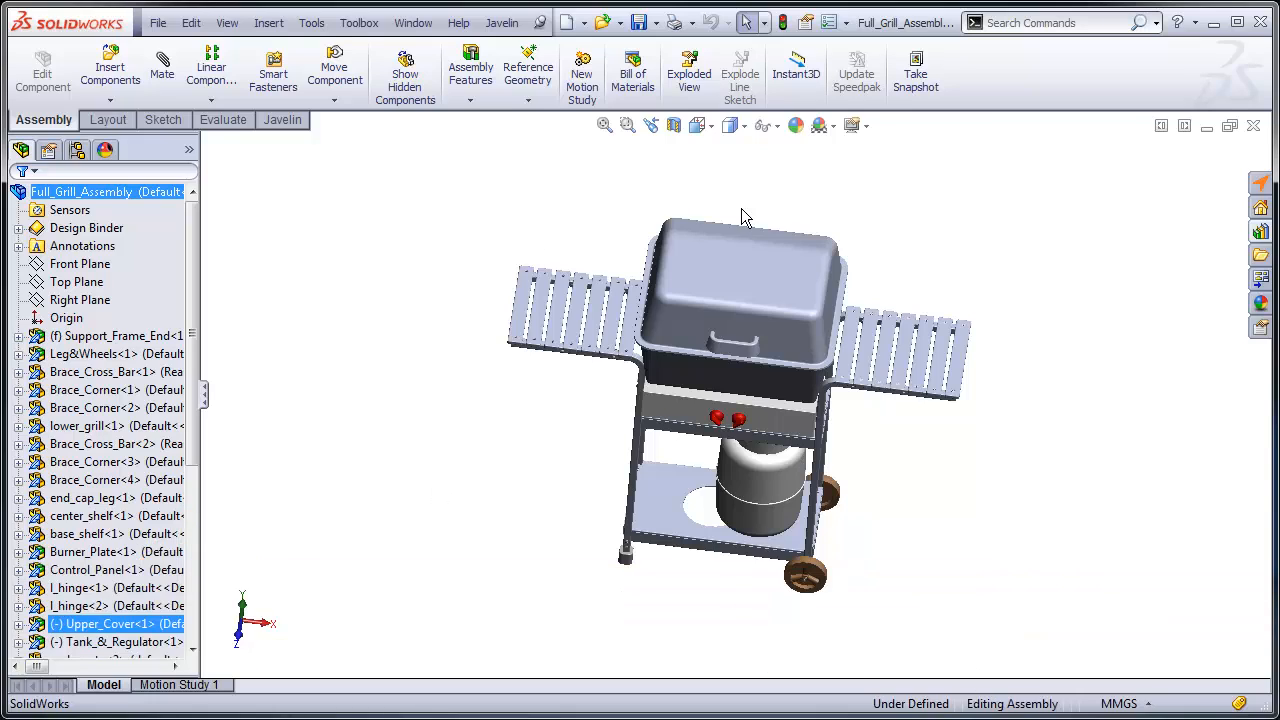
{"action": "mouse_move", "coordinate": [452, 420]}
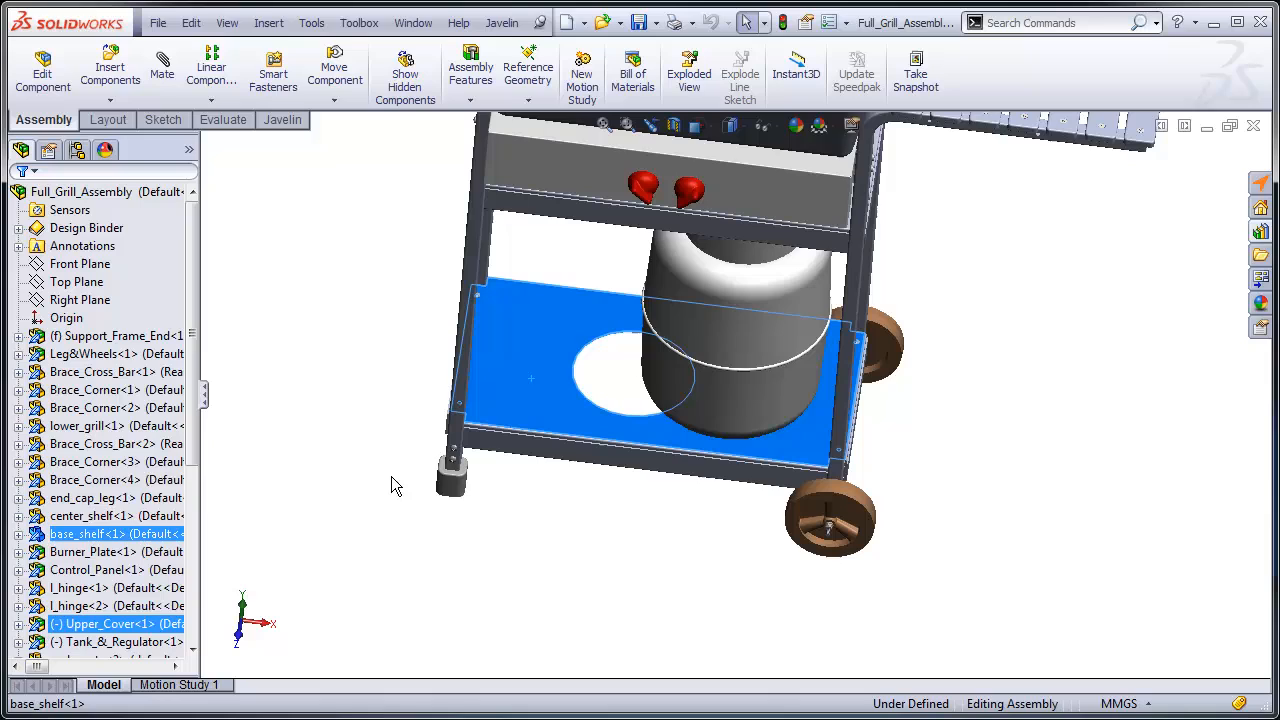
- Expand the lightweight base_shelf component to list its mates and reference planes
{"action": "left_click", "coordinate": [20, 533]}
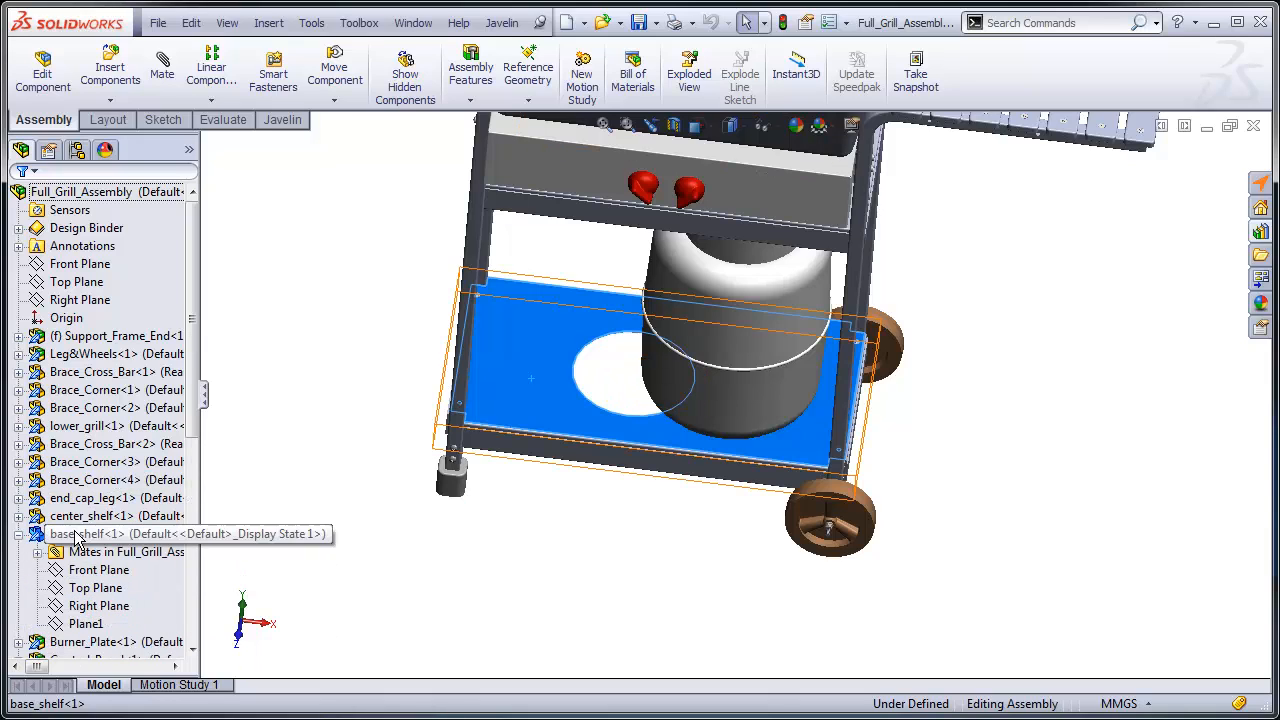
{"action": "left_click", "coordinate": [86, 623]}
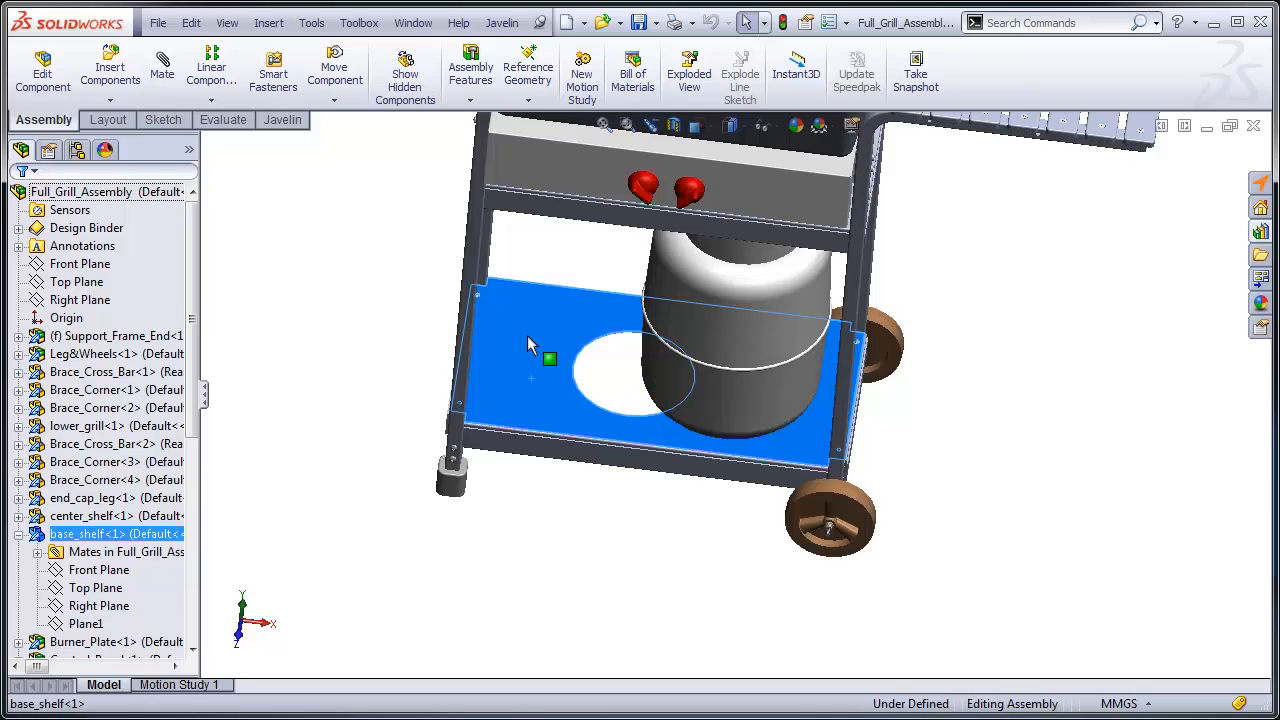
{"action": "mouse_move", "coordinate": [325, 365]}
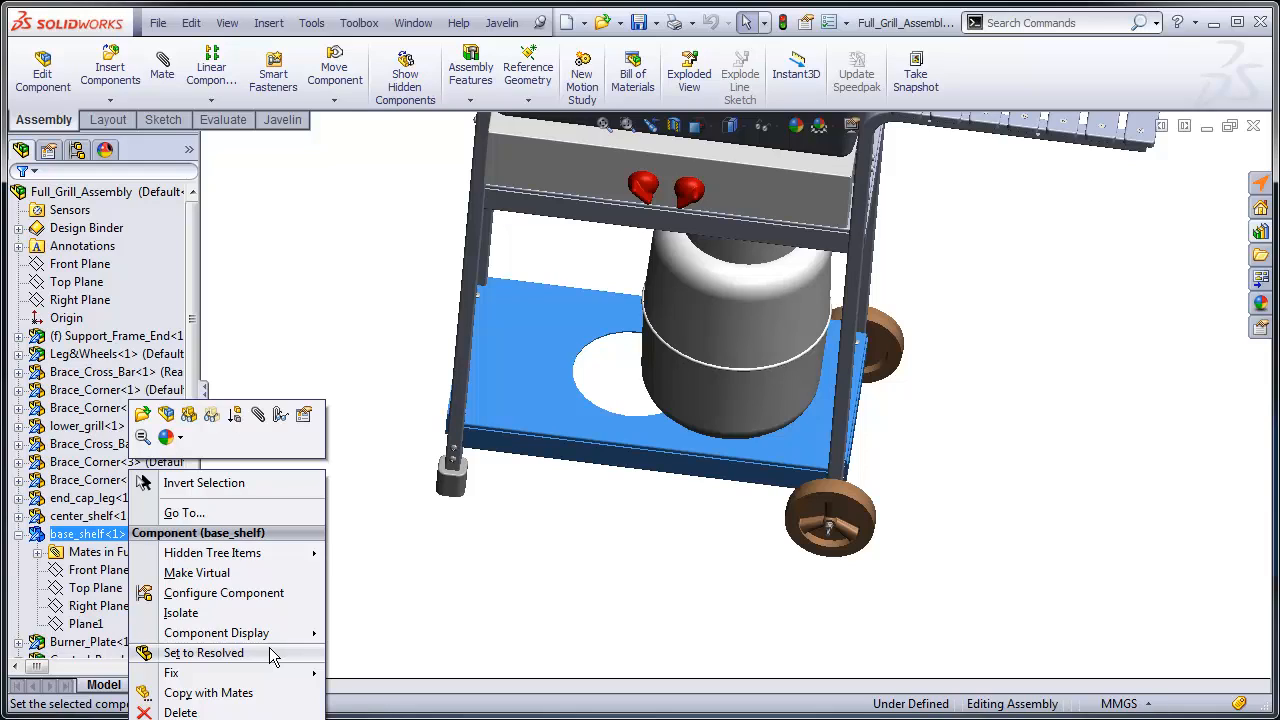
{"action": "mouse_move", "coordinate": [200, 665]}
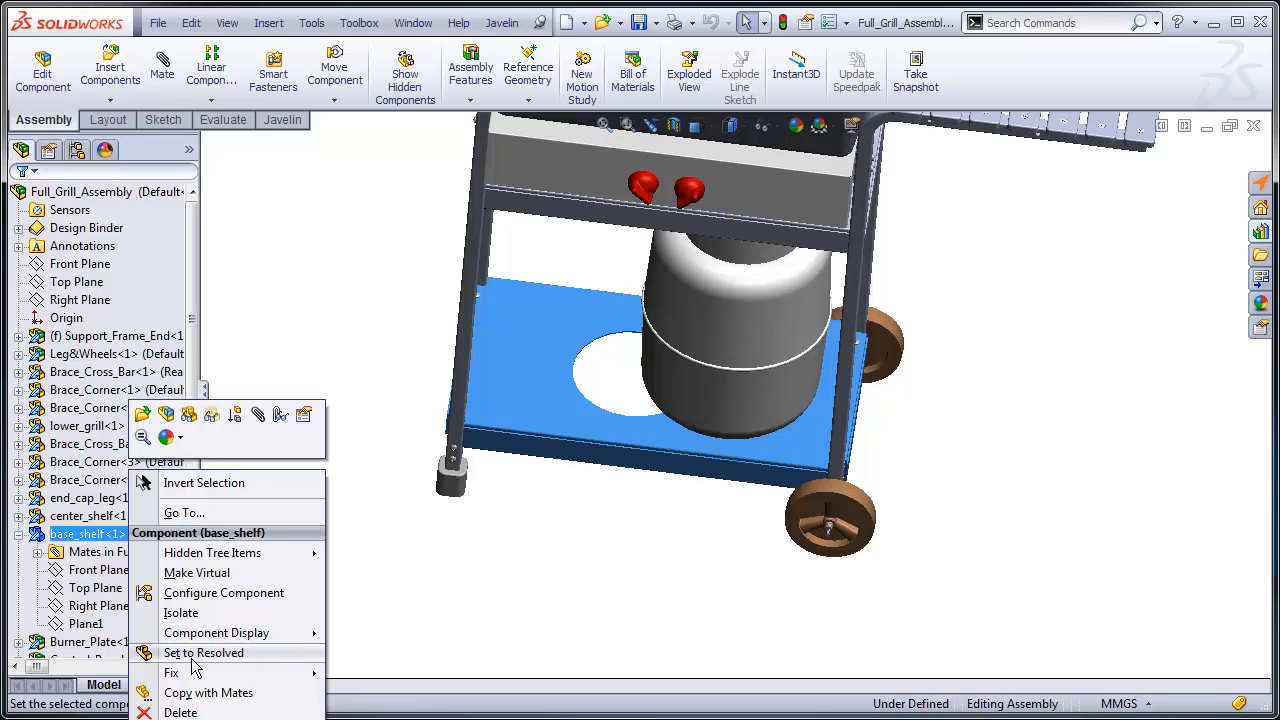
- Resolve base_shelf, check its 7.875 cut sketch, and drag the propane tank over the hole
{"action": "left_click", "coordinate": [203, 652]}
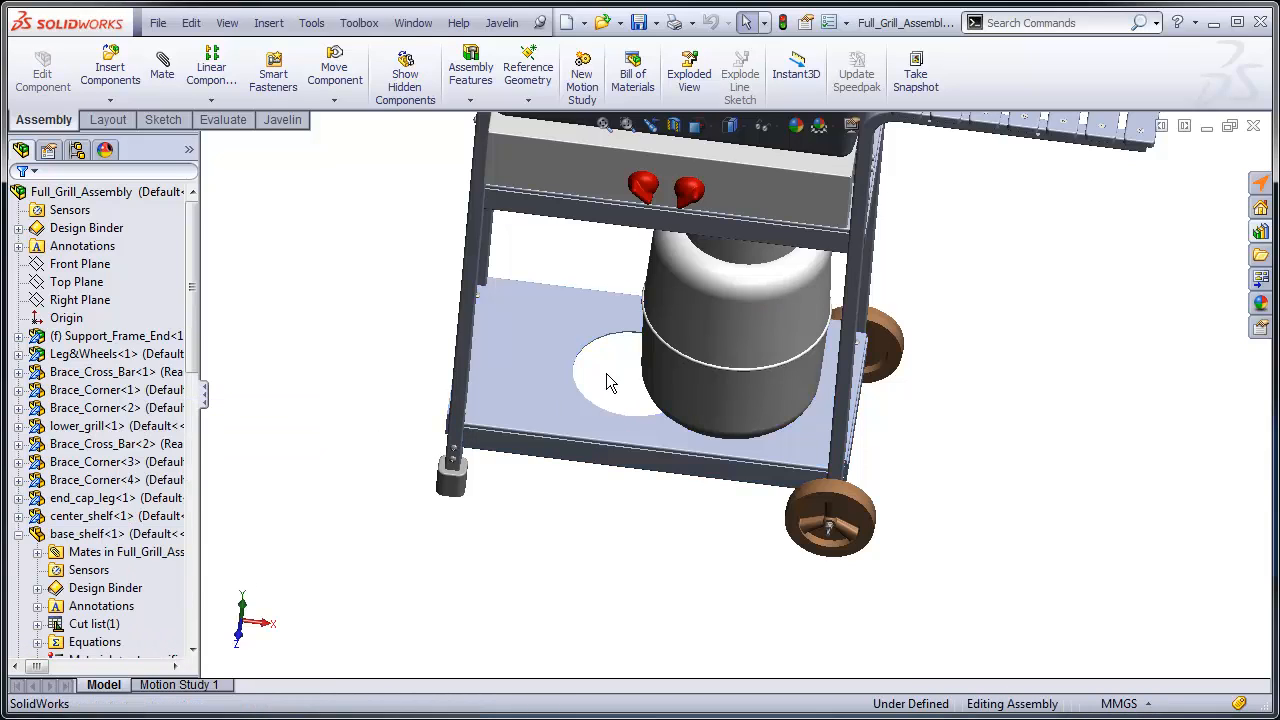
{"action": "left_click", "coordinate": [87, 533]}
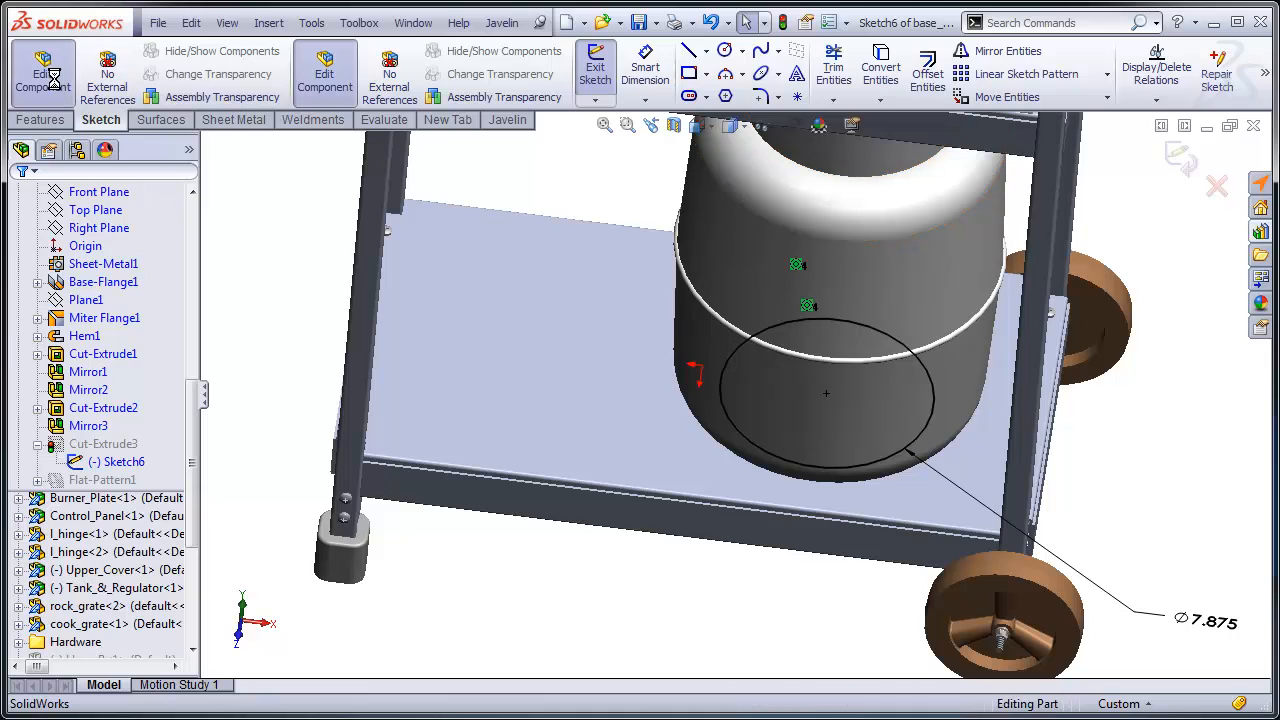
{"action": "left_click", "coordinate": [595, 70]}
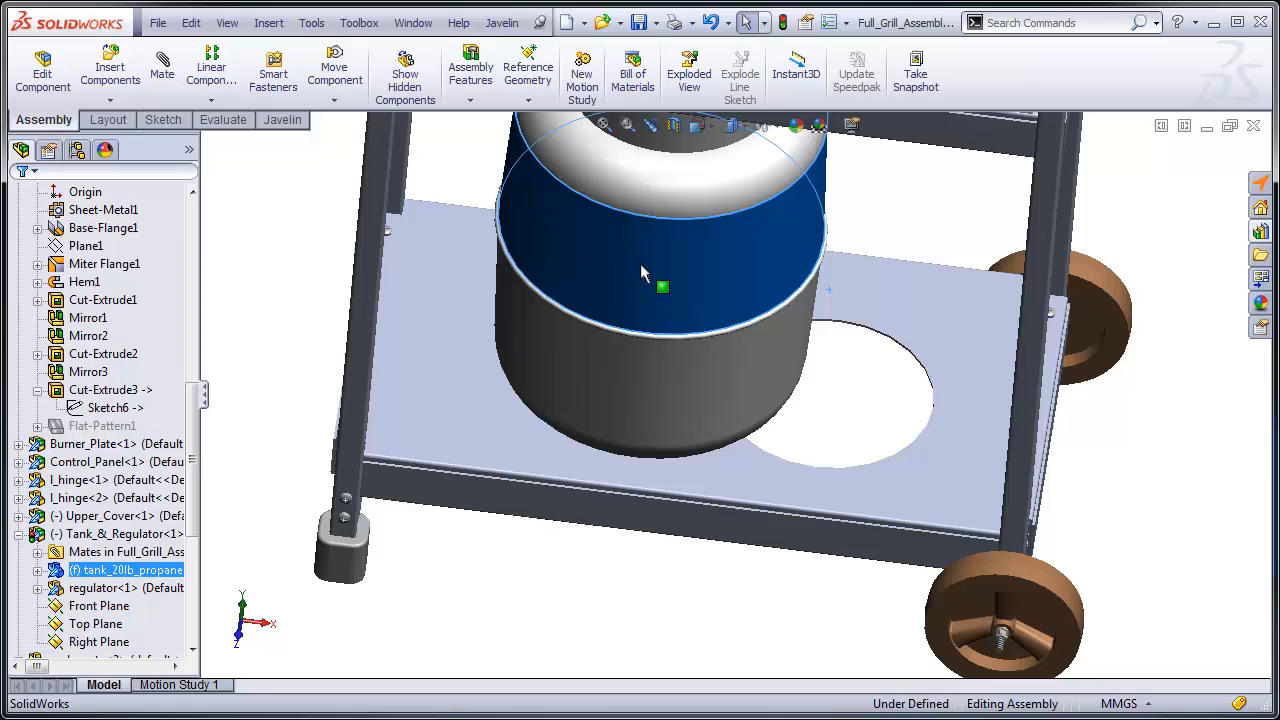
{"action": "left_click_drag", "start_coordinate": [663, 288], "coordinate": [838, 312]}
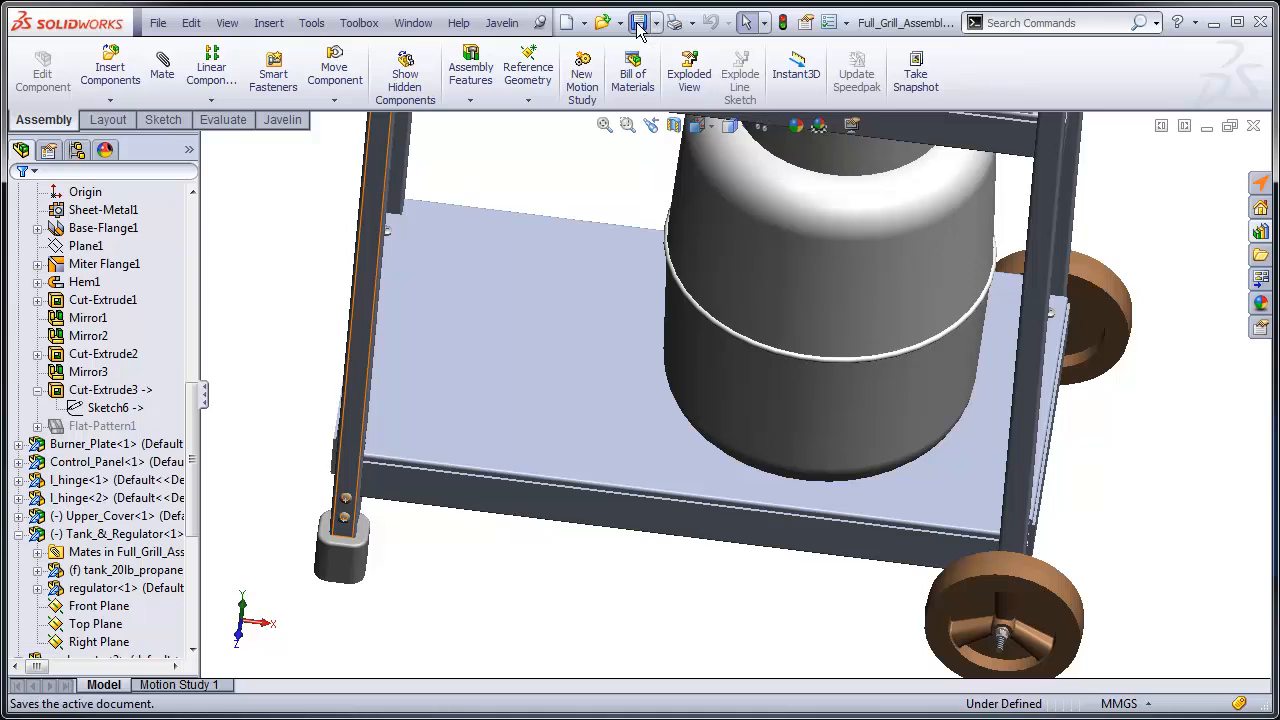
- Save the grill assembly and modified base shelf with Save All, then close it
{"action": "left_click", "coordinate": [638, 22]}
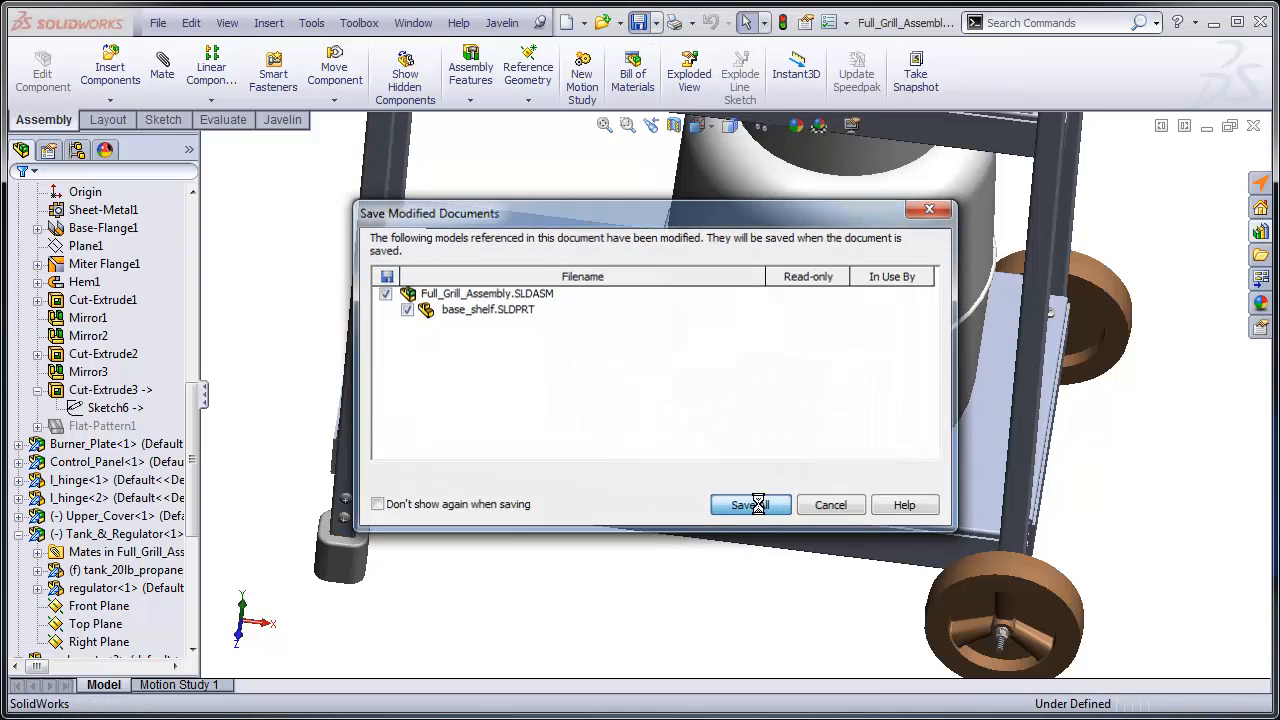
{"action": "left_click", "coordinate": [743, 504]}
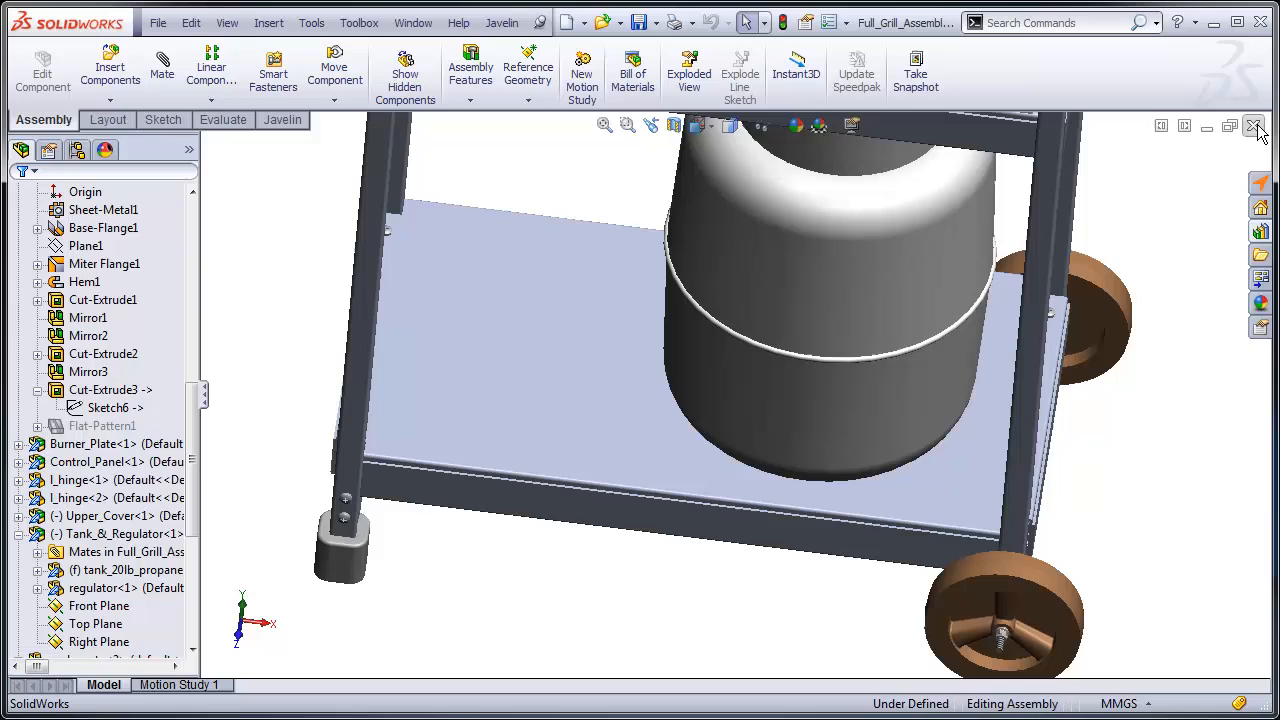
{"action": "left_click", "coordinate": [1256, 126]}
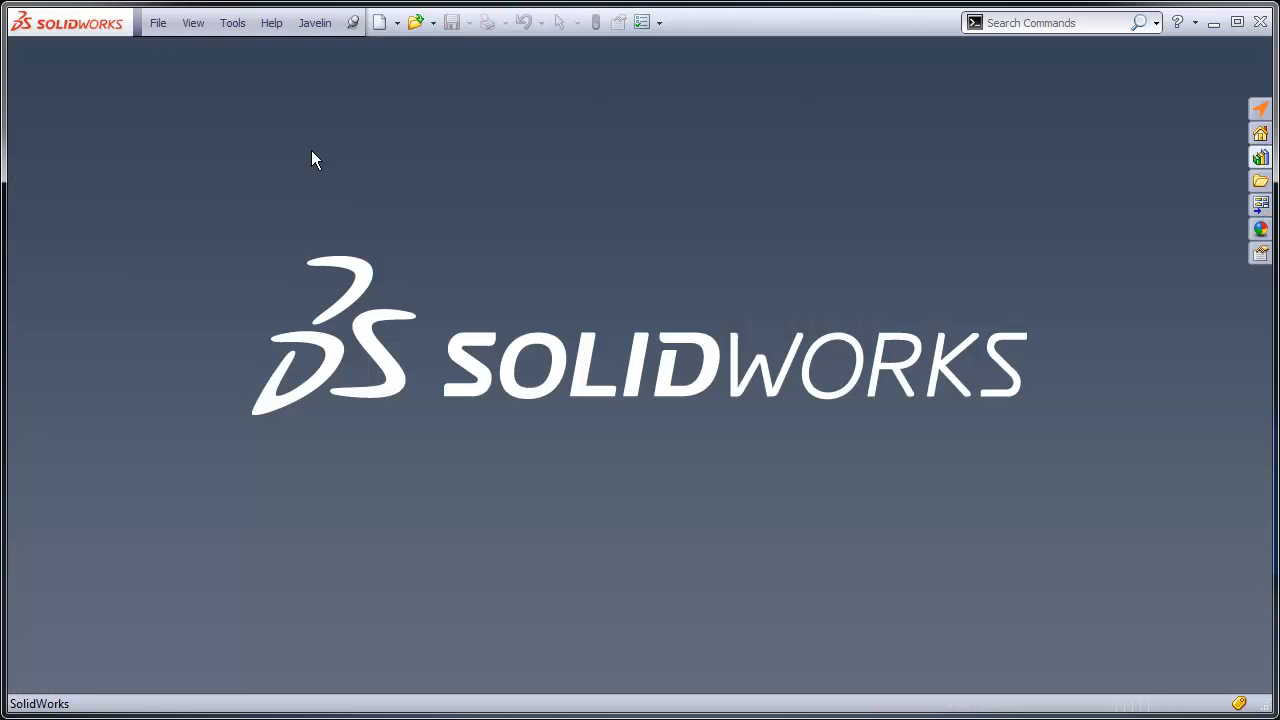
- Reopen Full_Grill_Assembly.SLDASM with components loaded lightweight
{"action": "left_click", "coordinate": [157, 22]}
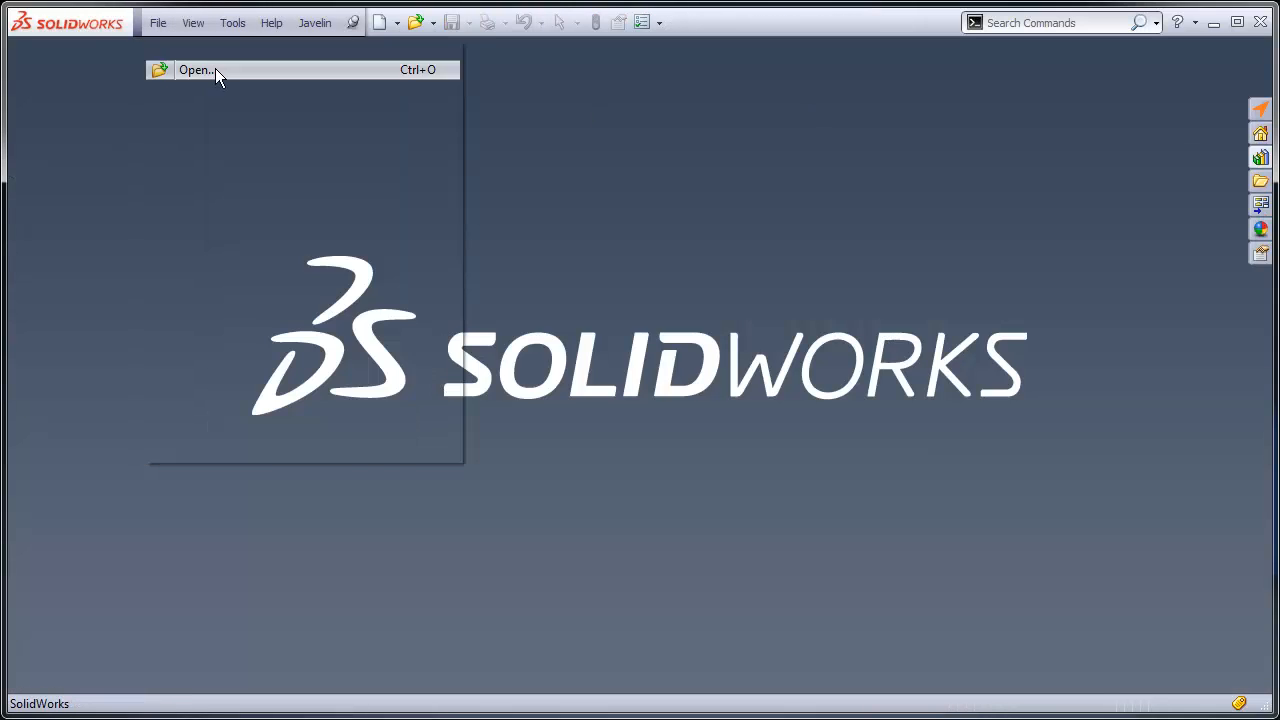
{"action": "left_click", "coordinate": [195, 69]}
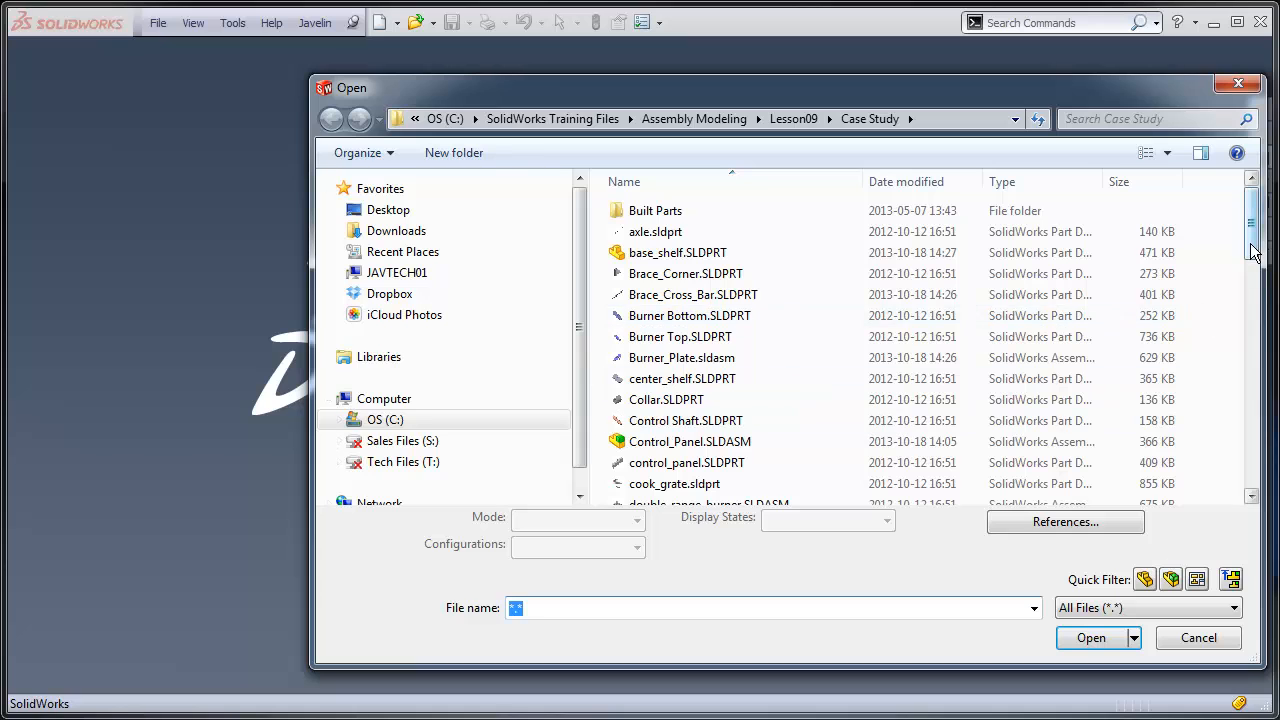
{"action": "scroll", "scroll_direction": "down", "scroll_amount": 3}
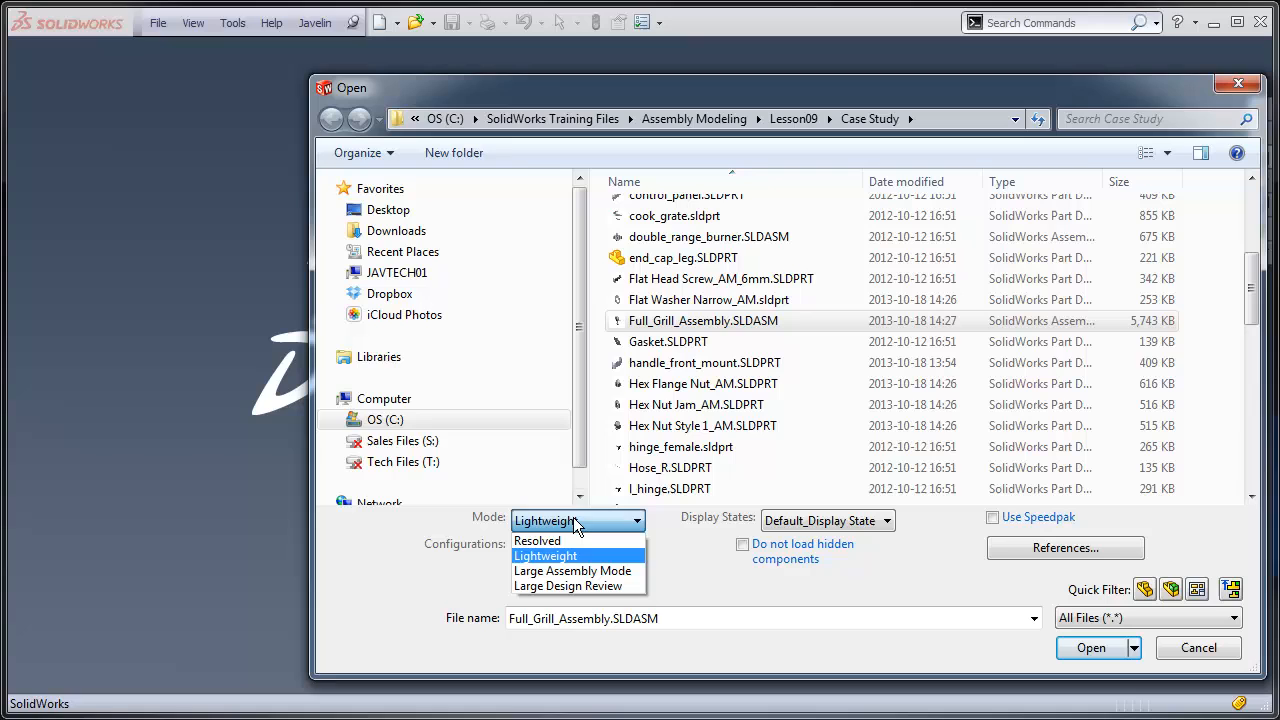
{"action": "left_click", "coordinate": [545, 555]}
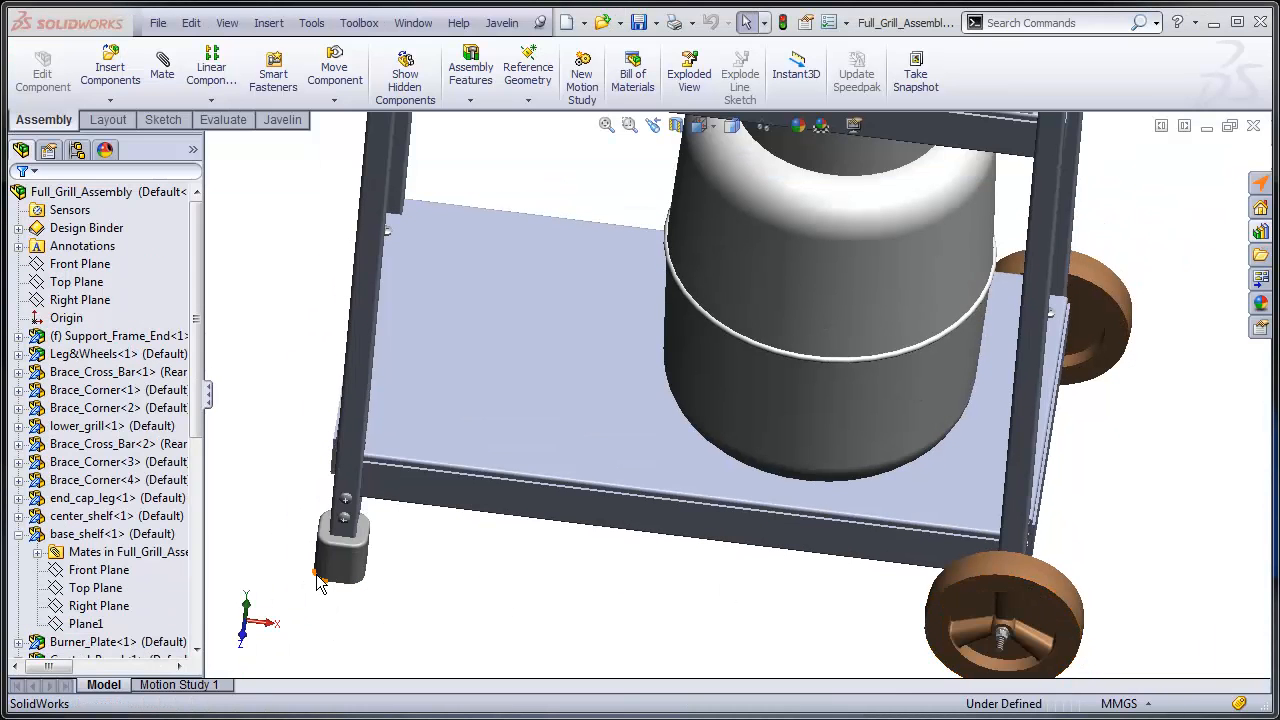
- Select the base shelf's Cut-Extrude3 feature and bring up its Delete menu
{"action": "scroll", "scroll_direction": "down", "scroll_amount": 3}
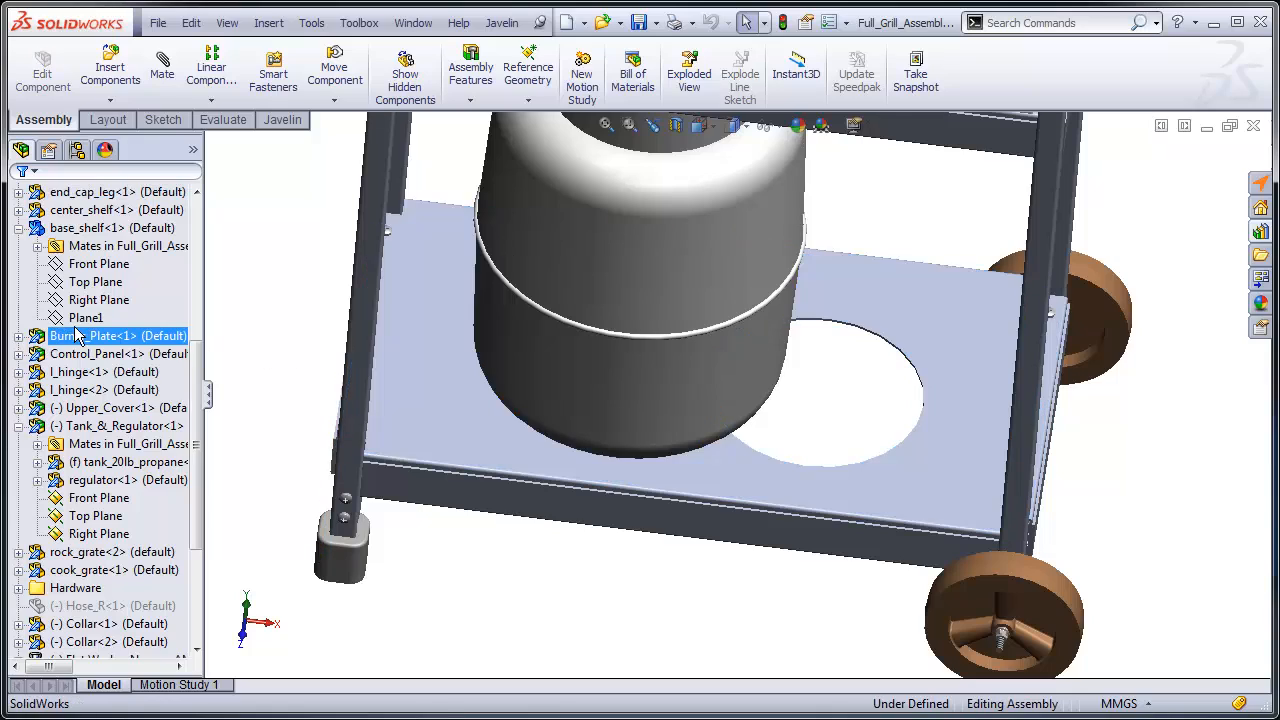
{"action": "left_click", "coordinate": [118, 353]}
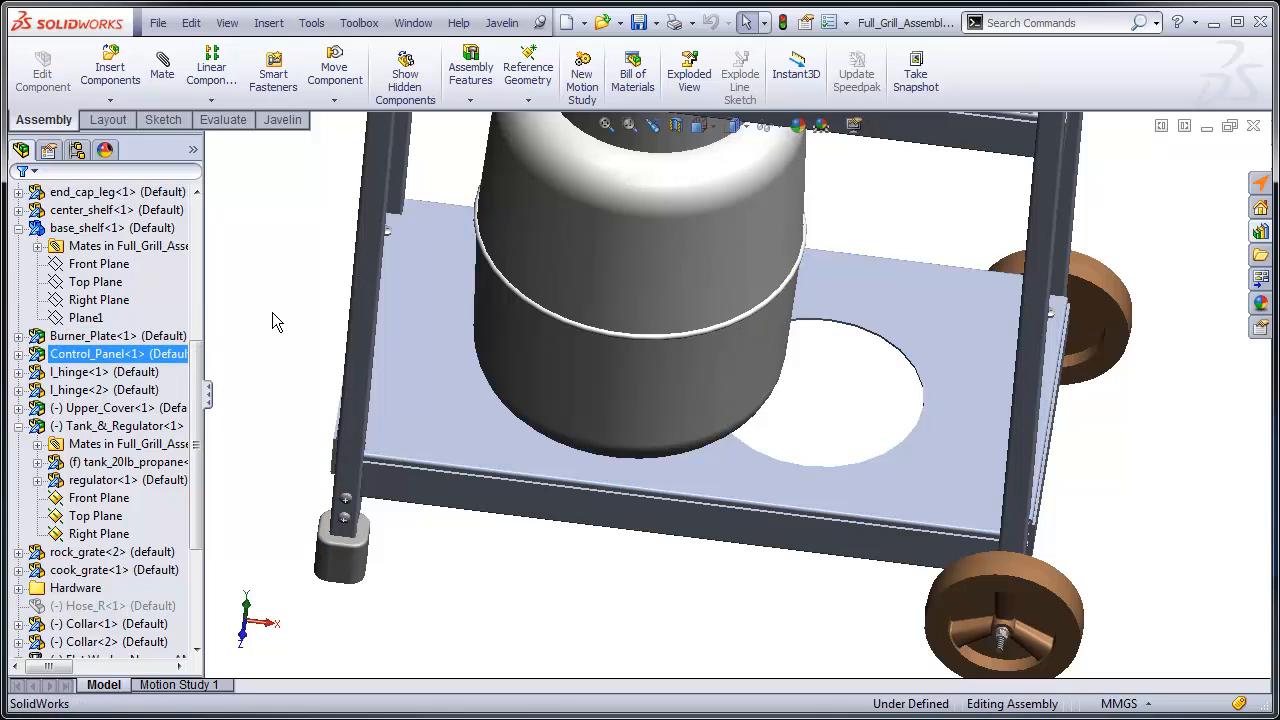
{"action": "left_click", "coordinate": [128, 246]}
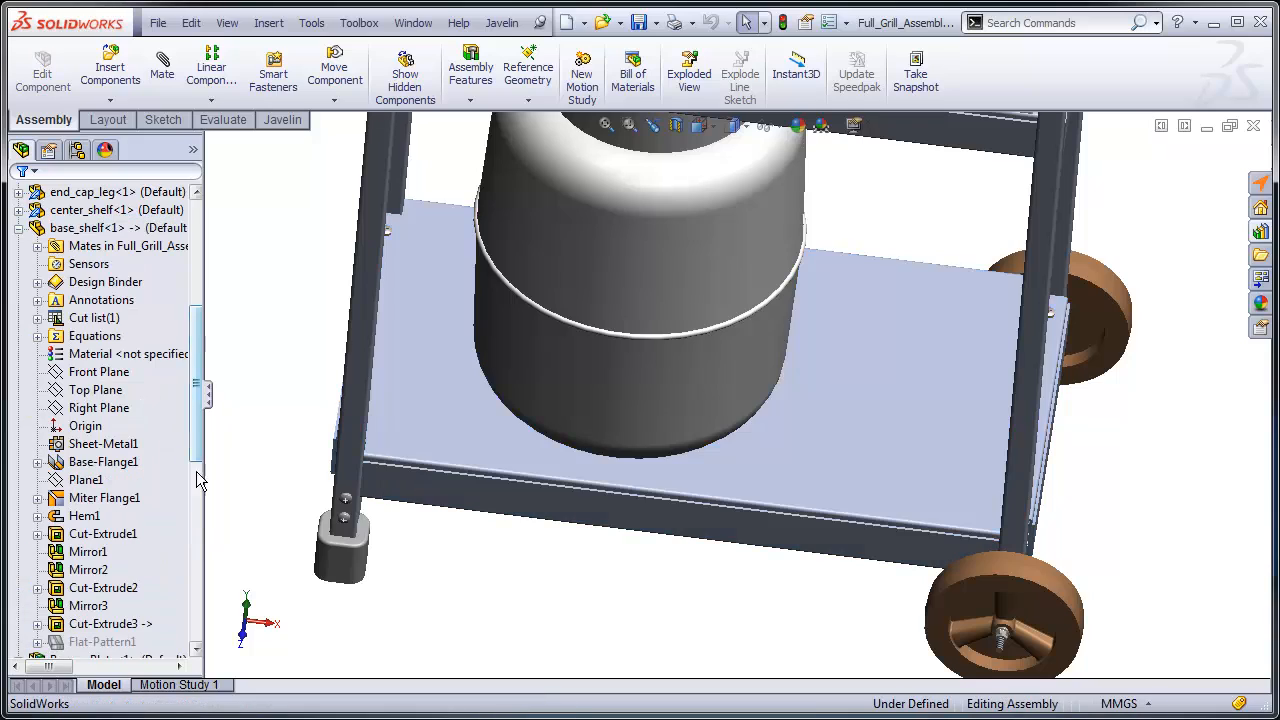
{"action": "left_click", "coordinate": [103, 371]}
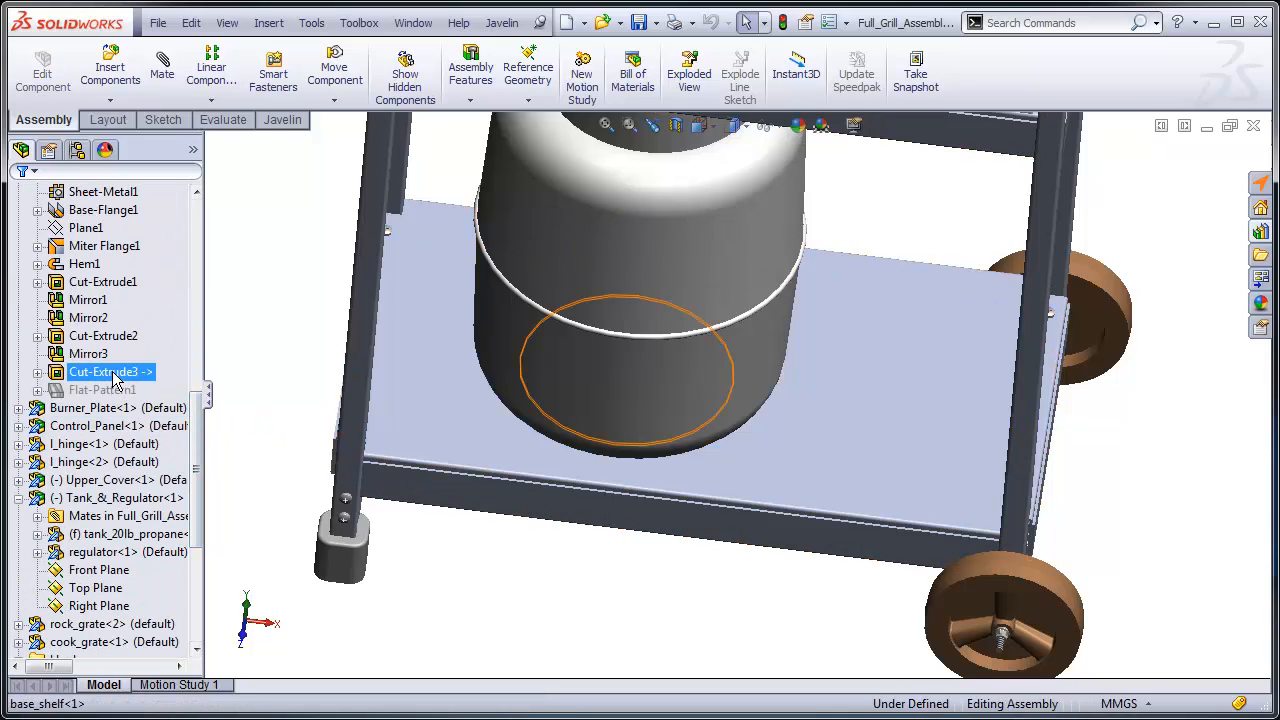
{"action": "right_click", "coordinate": [103, 371]}
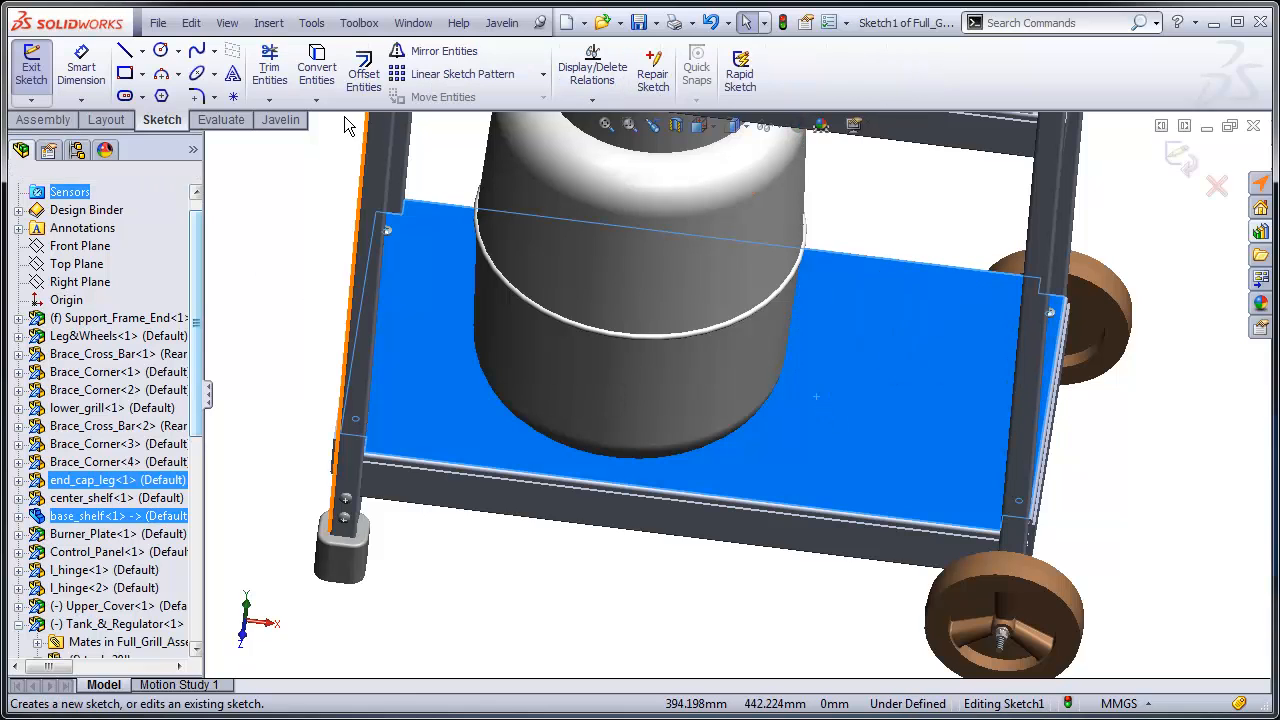
- Sketch a Ø200 circle on the base shelf, concentric with the propane tank edge
{"action": "left_click", "coordinate": [130, 50]}
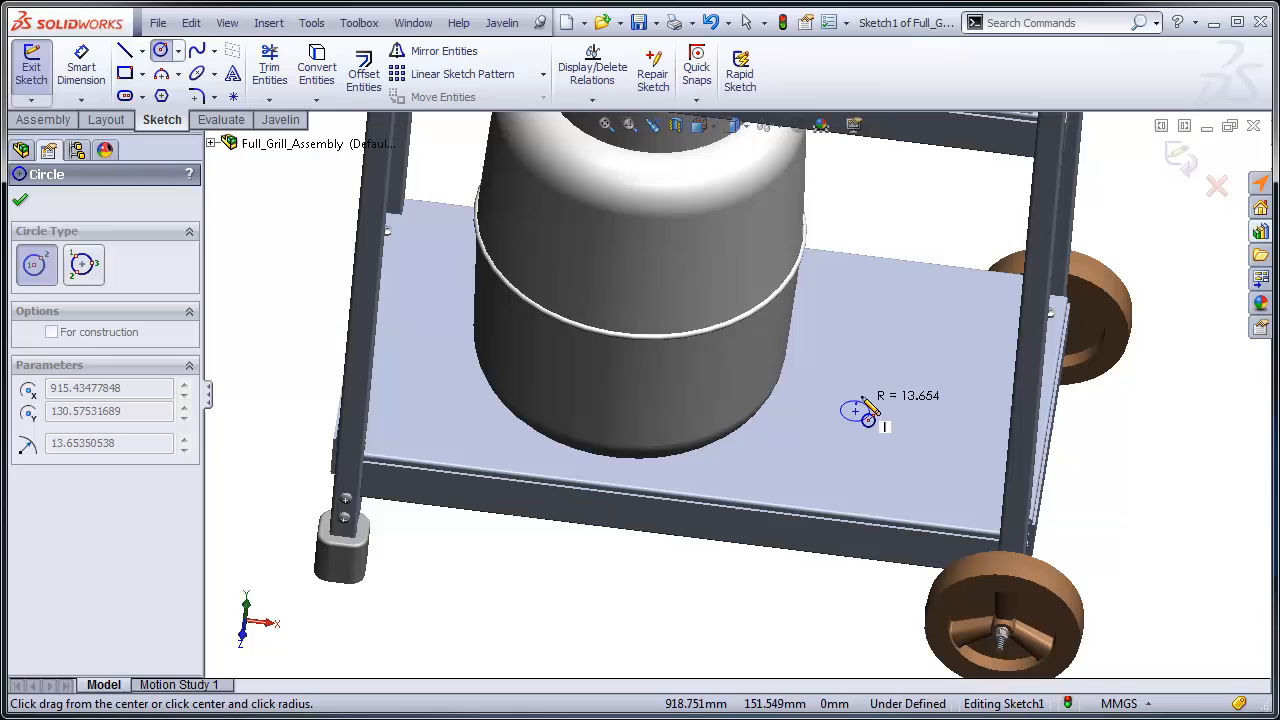
{"action": "left_click", "coordinate": [855, 468]}
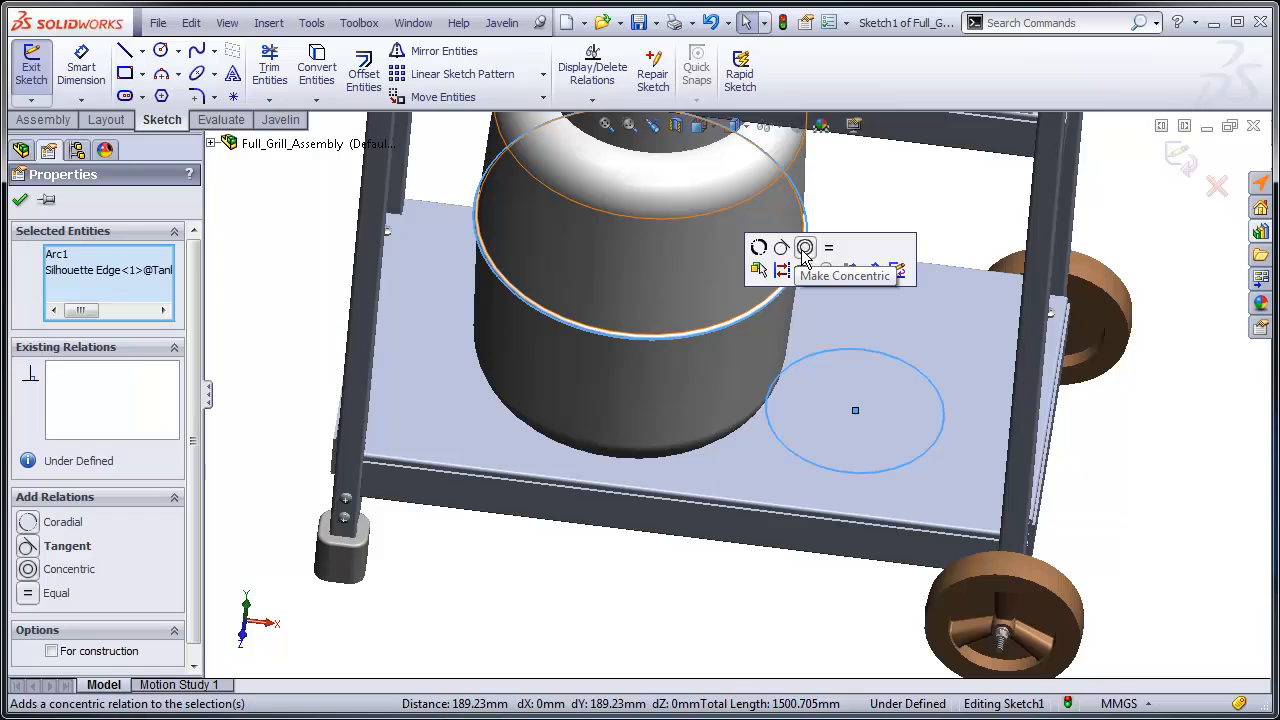
{"action": "left_click", "coordinate": [805, 248]}
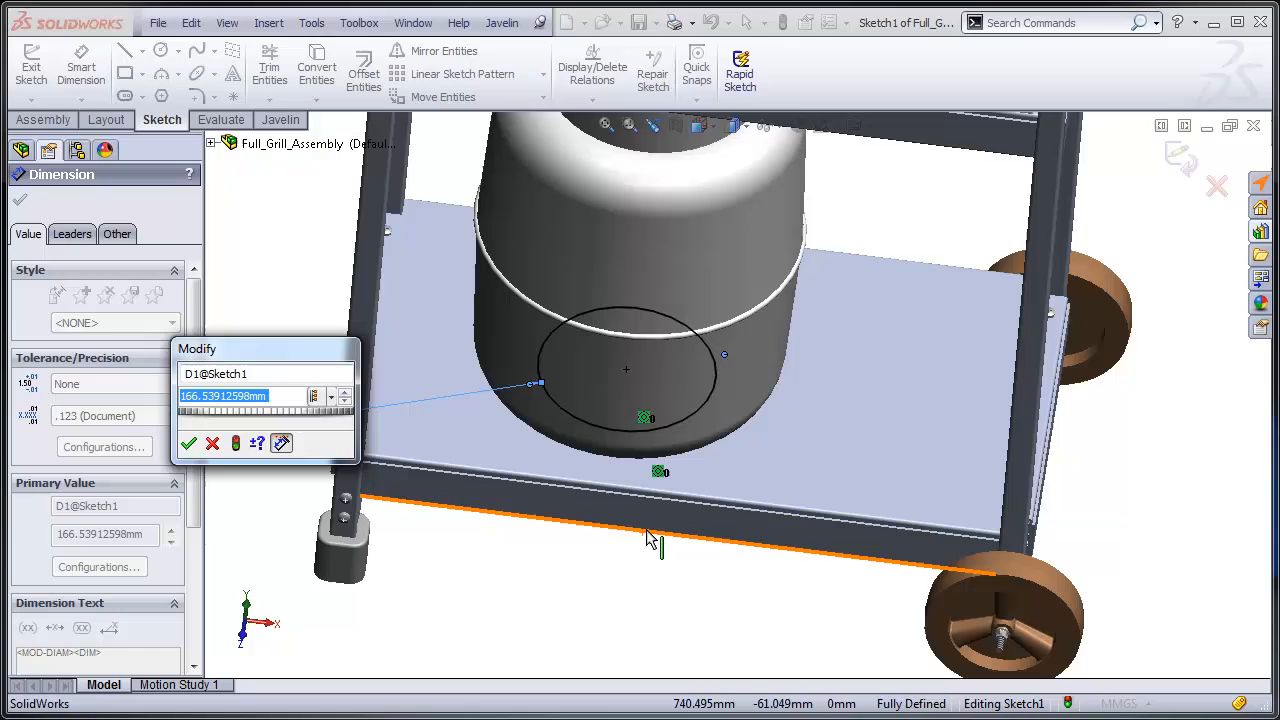
{"action": "left_click", "coordinate": [189, 443]}
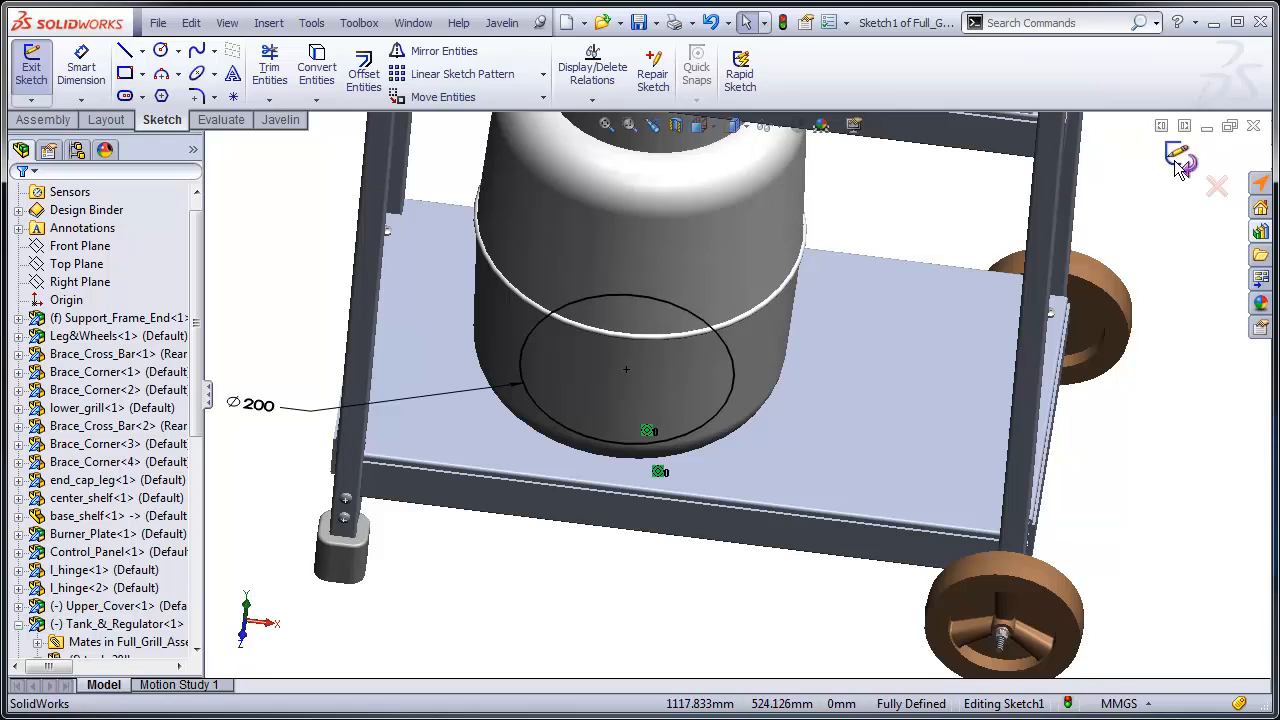
{"action": "left_click", "coordinate": [31, 65]}
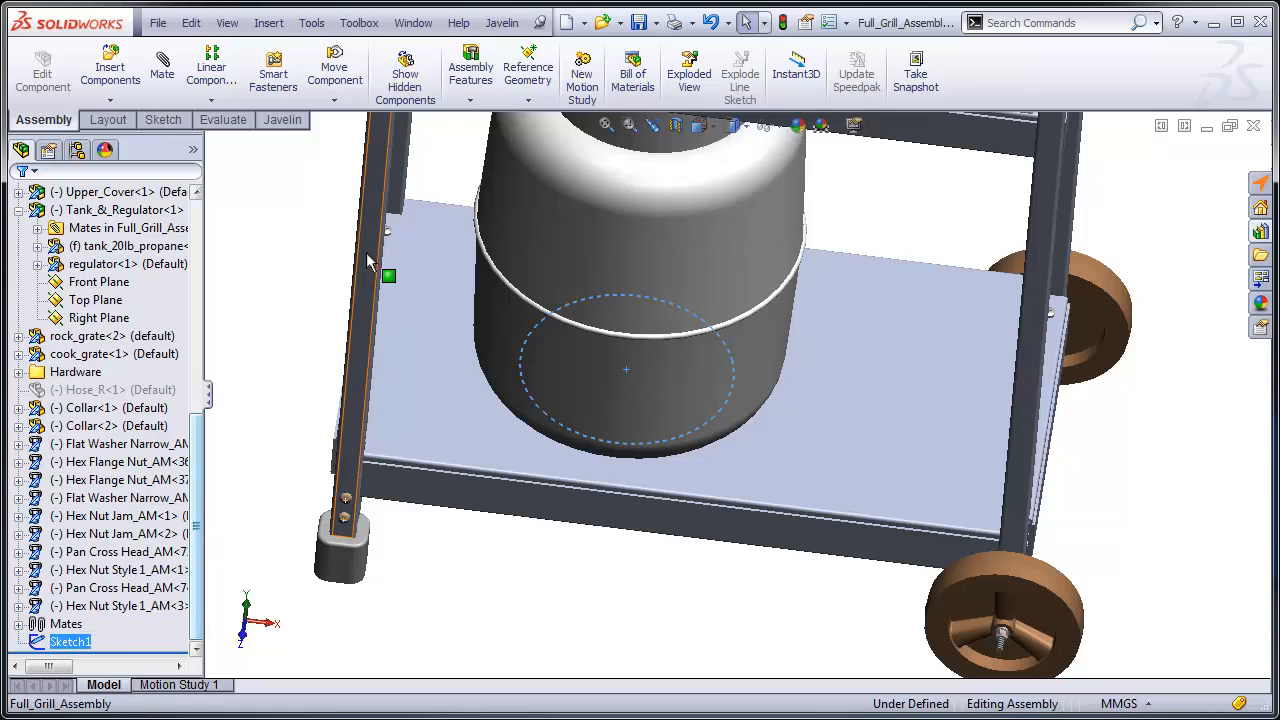
- Create an assembly Extruded Cut from Sketch1 scoped only to base_shelf, with Auto-select cleared
{"action": "left_click", "coordinate": [470, 70]}
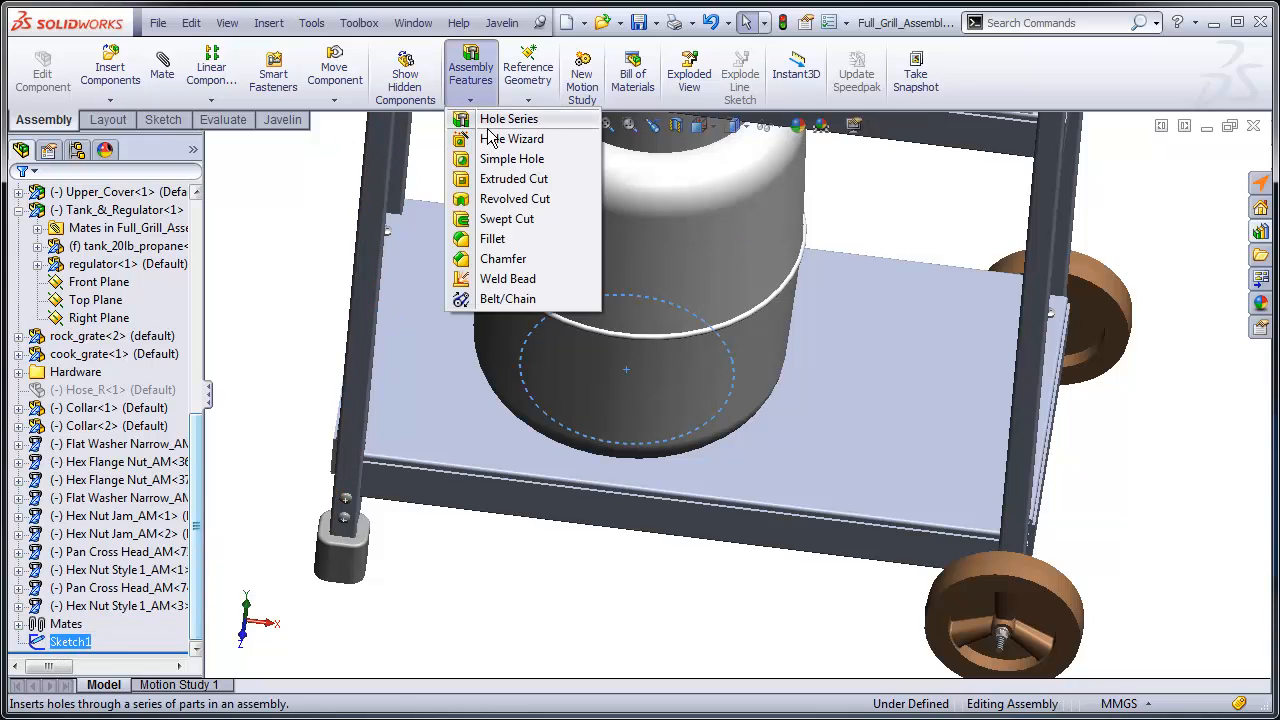
{"action": "left_click", "coordinate": [513, 178]}
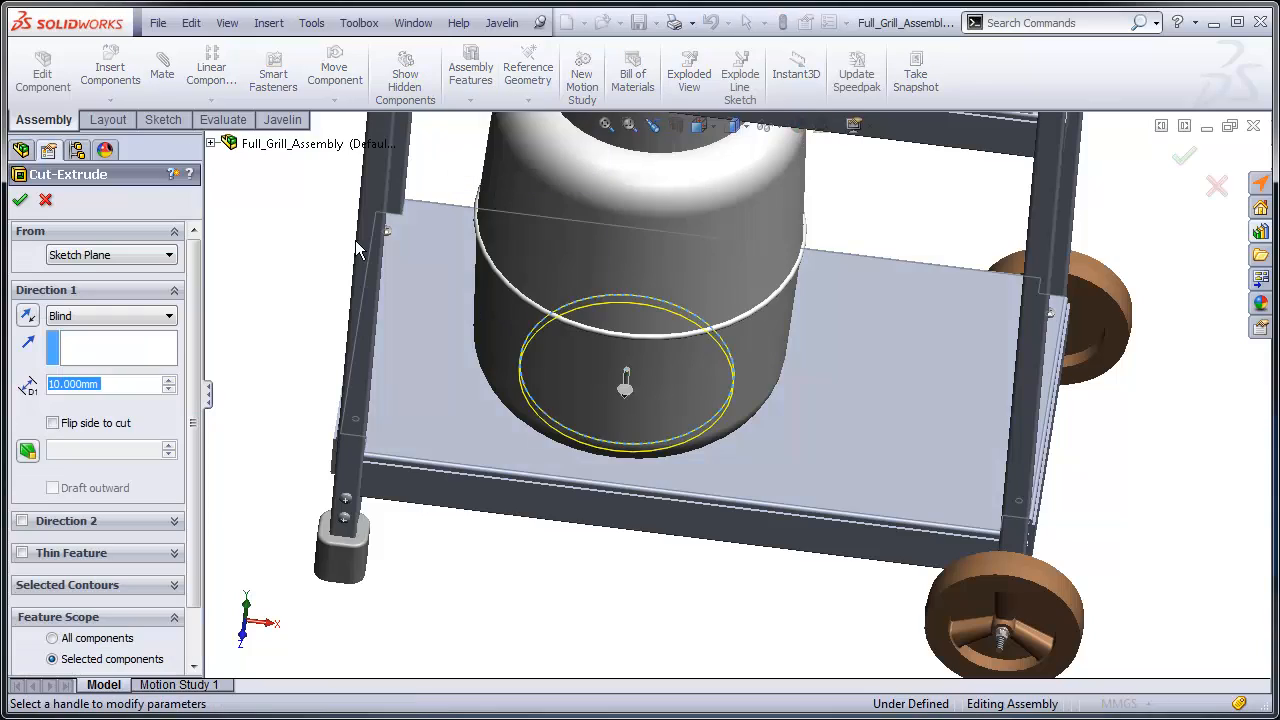
{"action": "scroll", "scroll_direction": "down", "scroll_amount": 3}
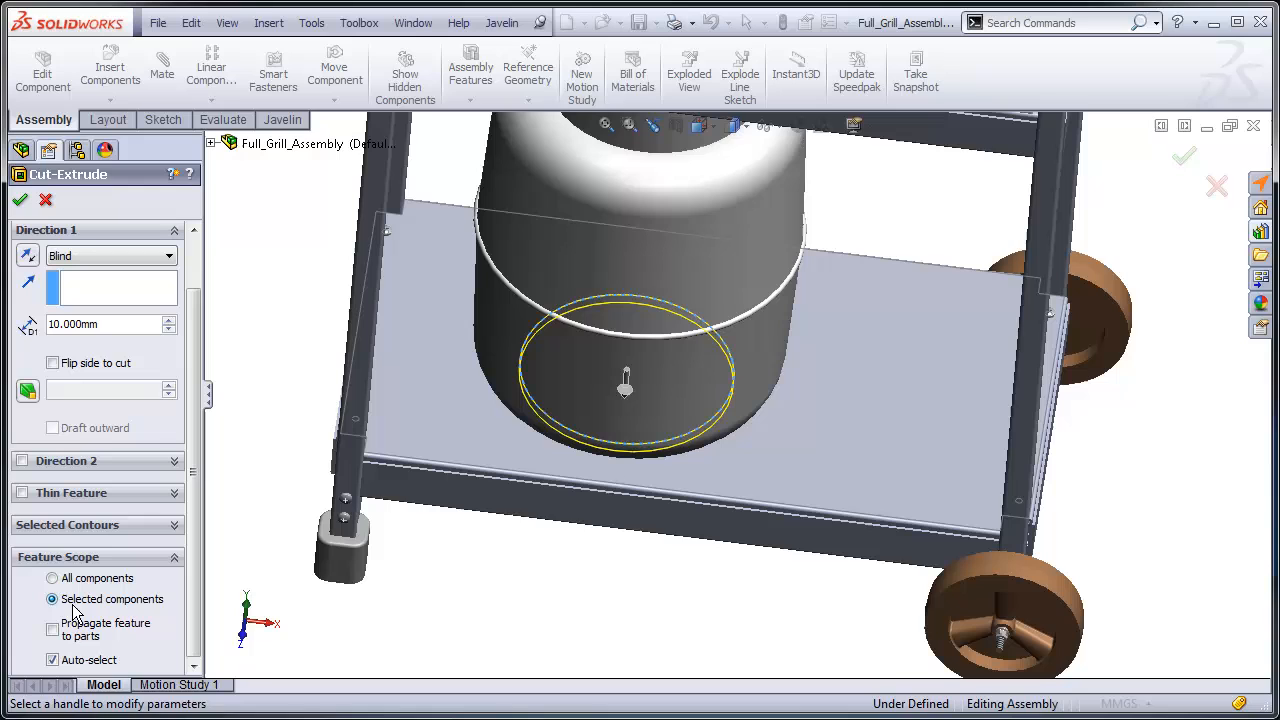
{"action": "scroll", "scroll_direction": "down", "scroll_amount": 3}
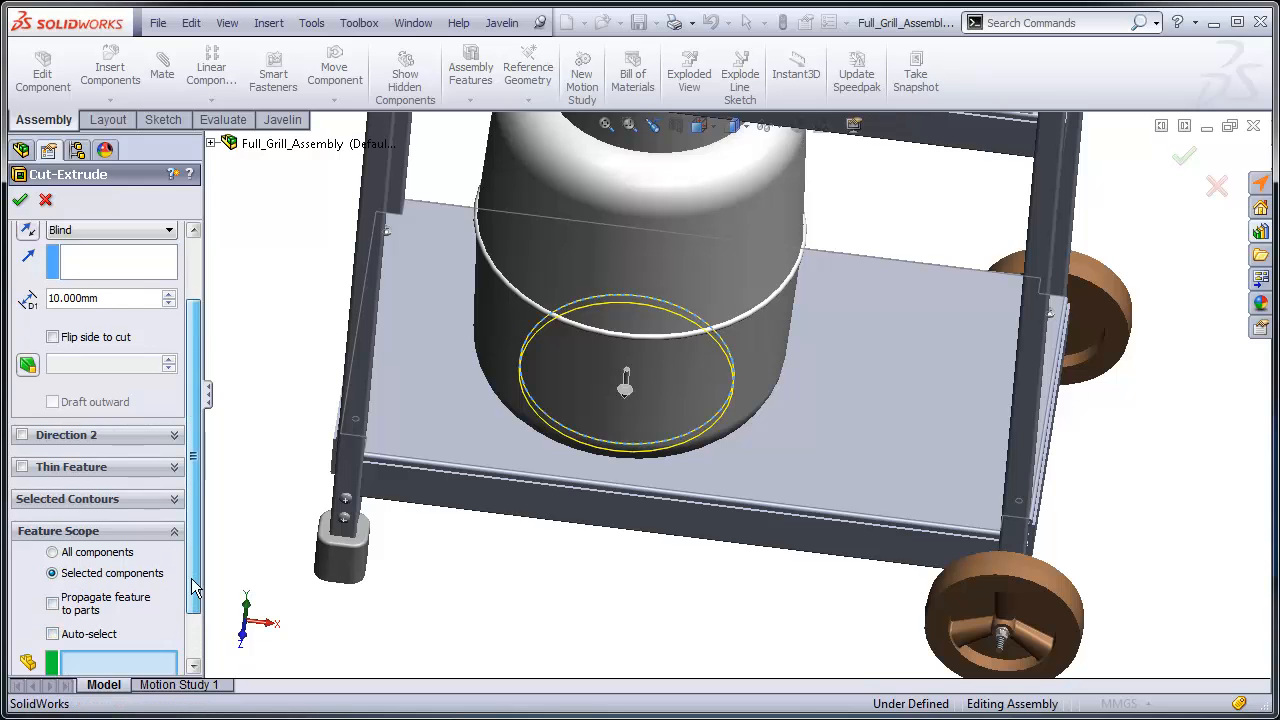
{"action": "left_click", "coordinate": [843, 465]}
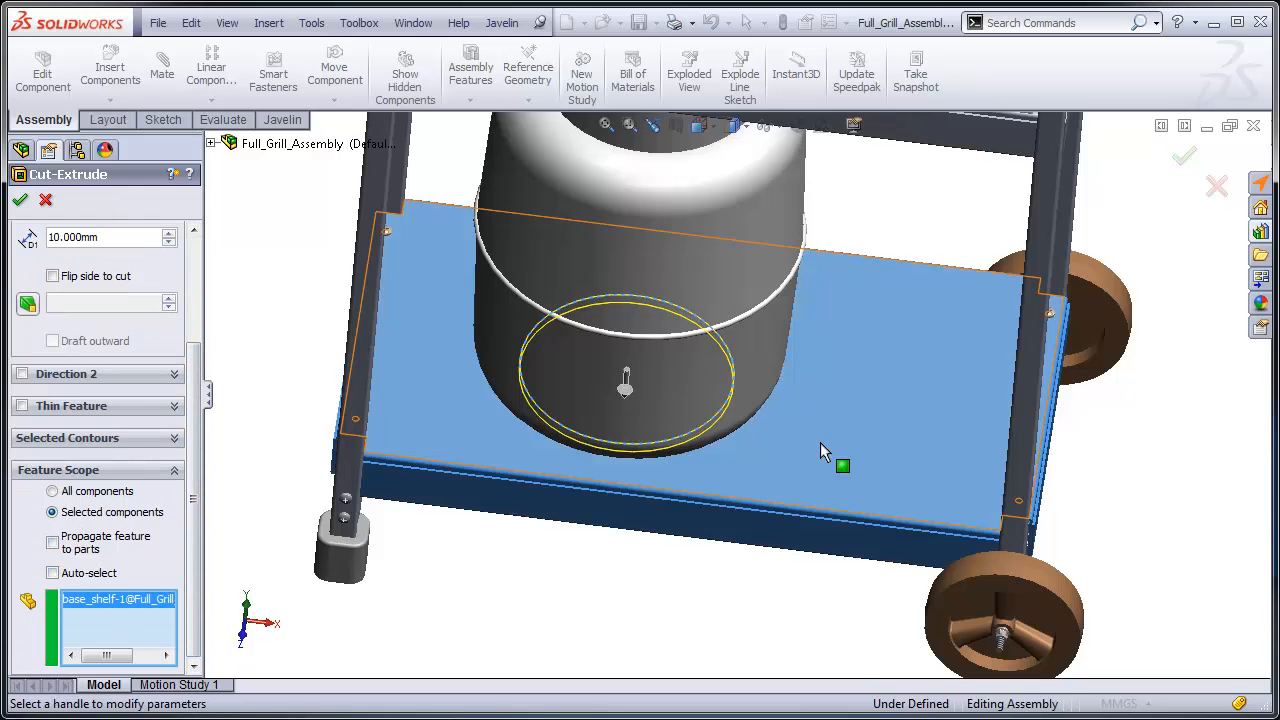
{"action": "left_click_drag", "start_coordinate": [840, 465], "coordinate": [475, 390]}
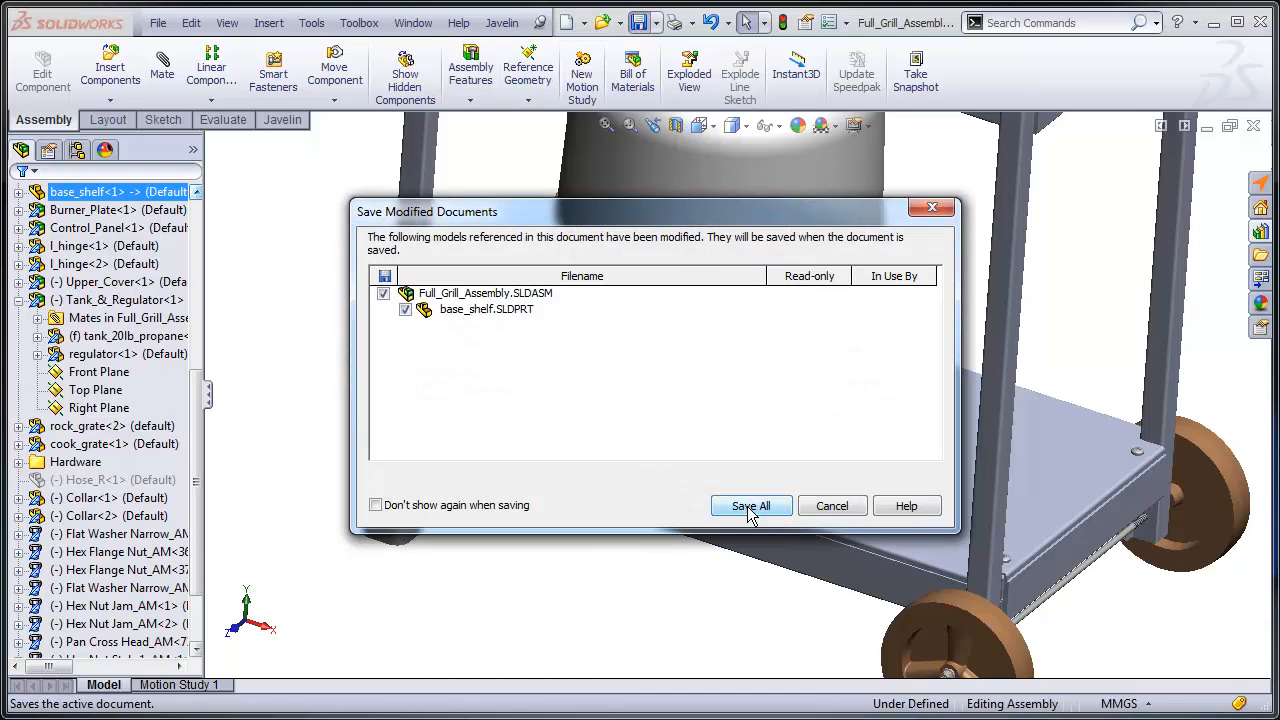
- Save all, close, reopen Full_Grill_Assembly.SLDASM, and select base_shelf to verify the cut
{"action": "left_click", "coordinate": [750, 505]}
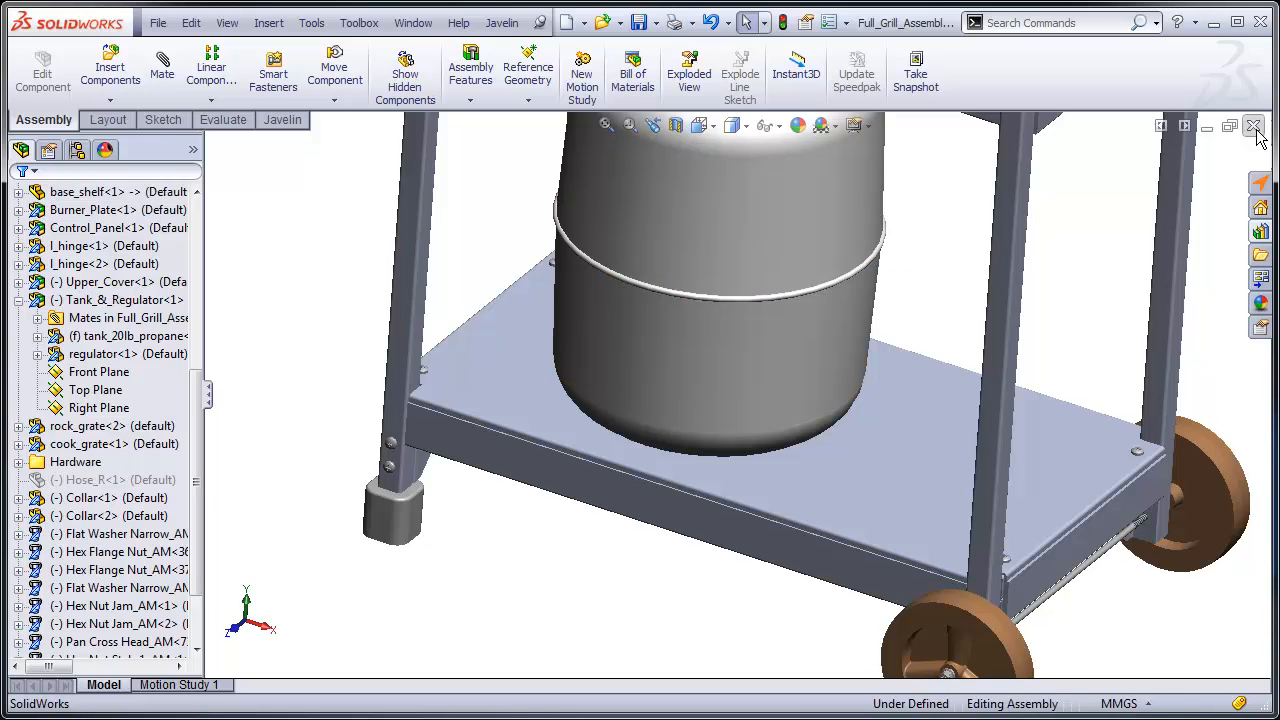
{"action": "left_click", "coordinate": [158, 22]}
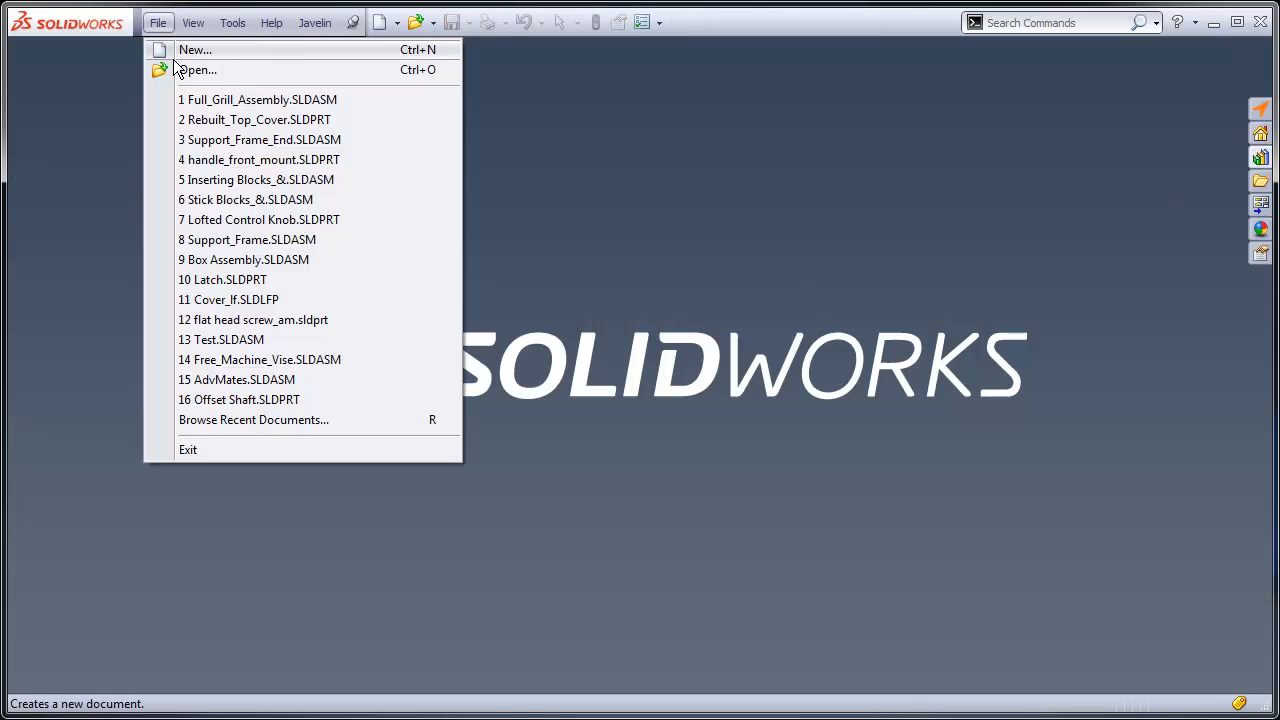
{"action": "left_click", "coordinate": [196, 70]}
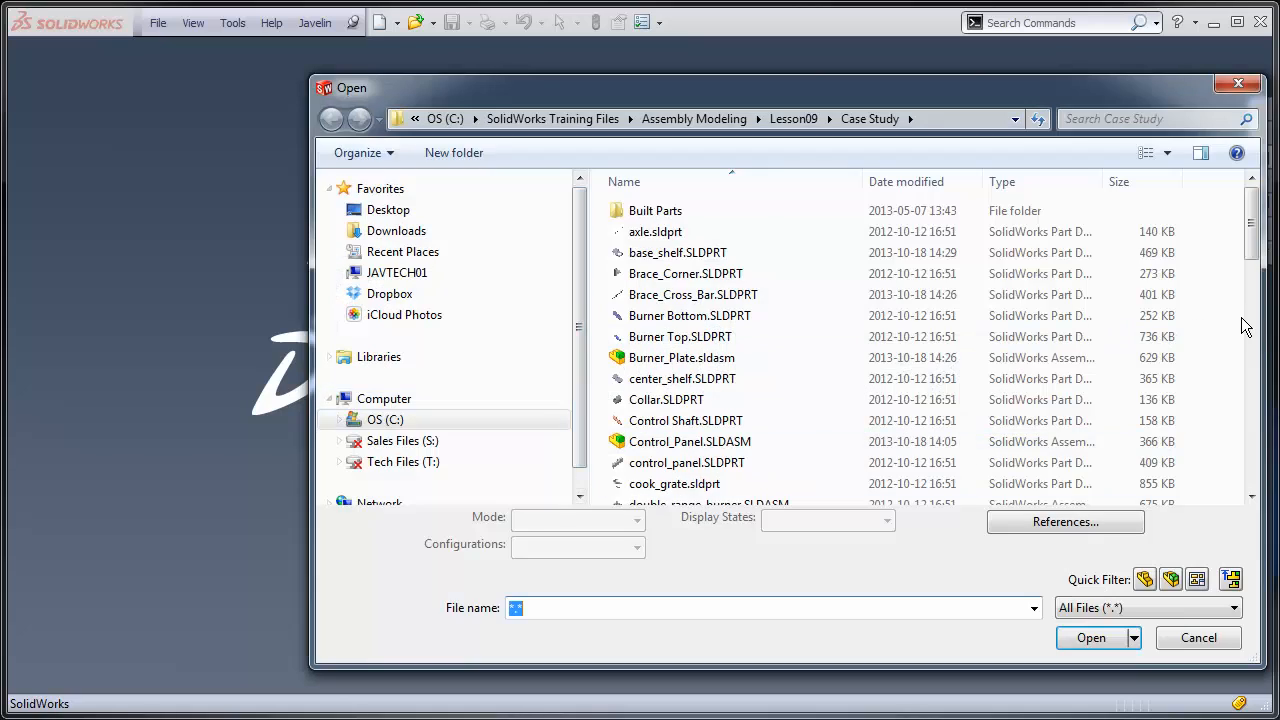
{"action": "scroll", "scroll_direction": "down", "scroll_amount": 3}
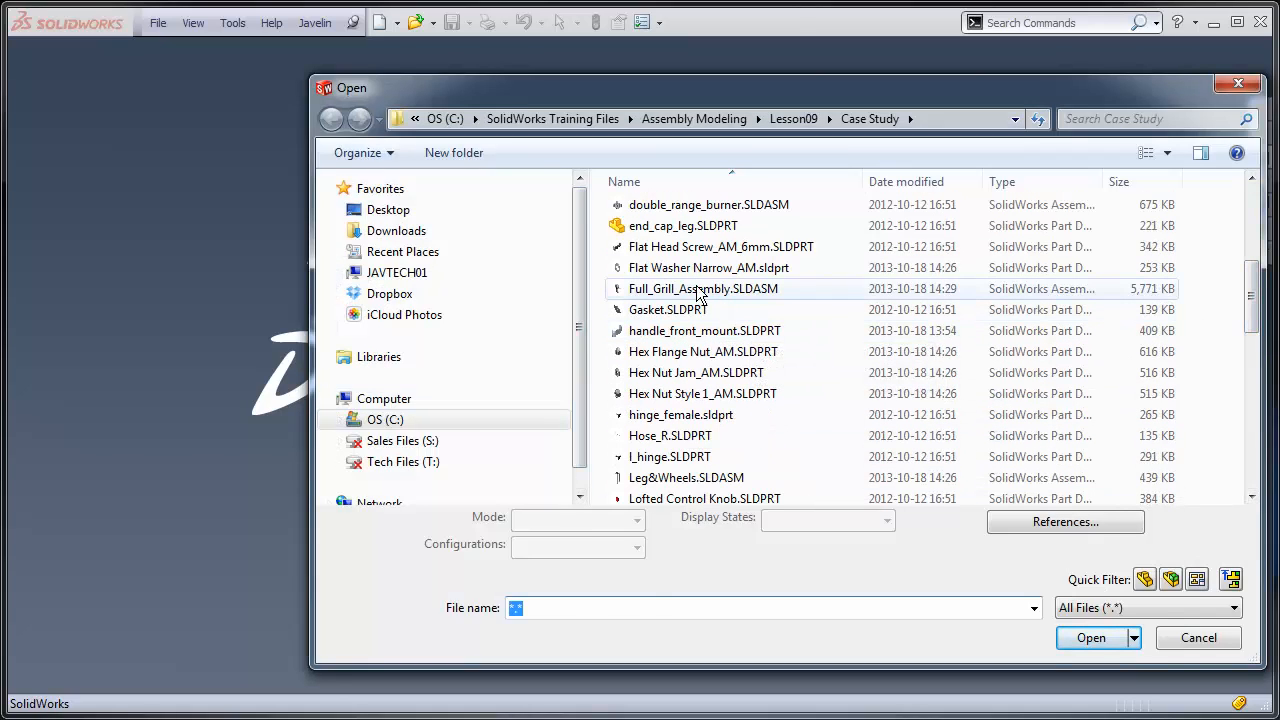
{"action": "left_click", "coordinate": [703, 289]}
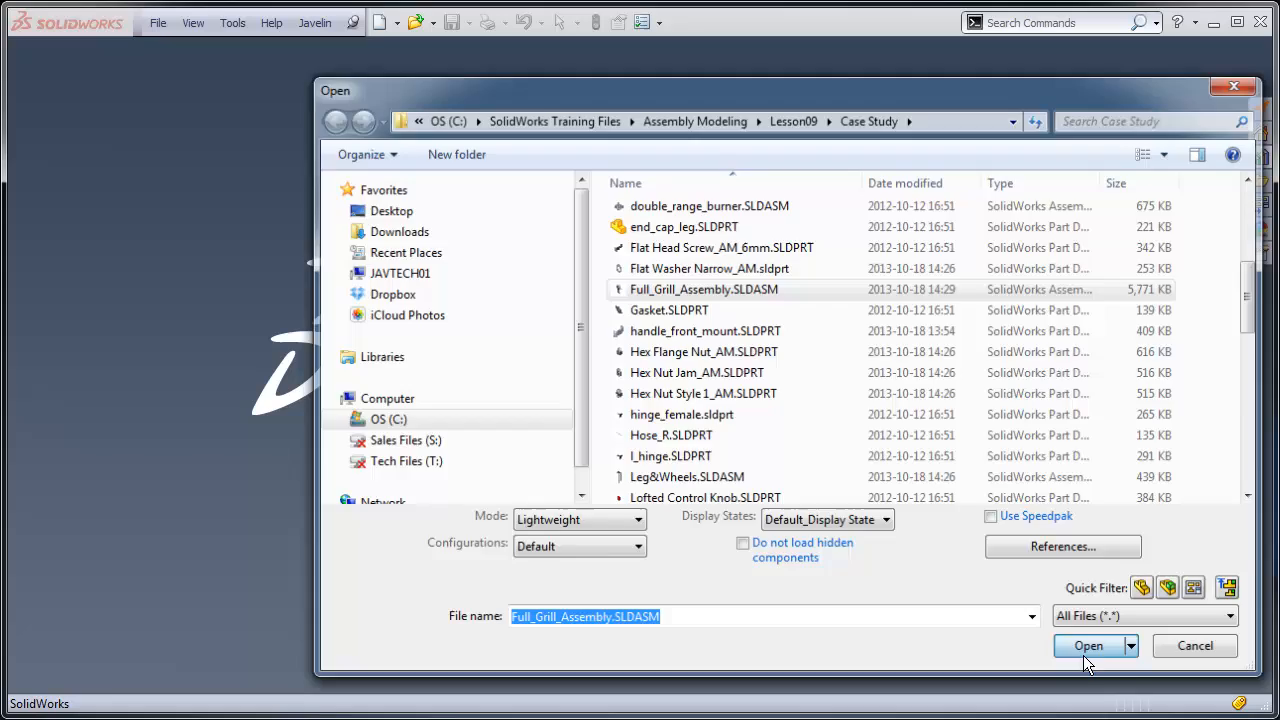
{"action": "left_click", "coordinate": [1088, 645]}
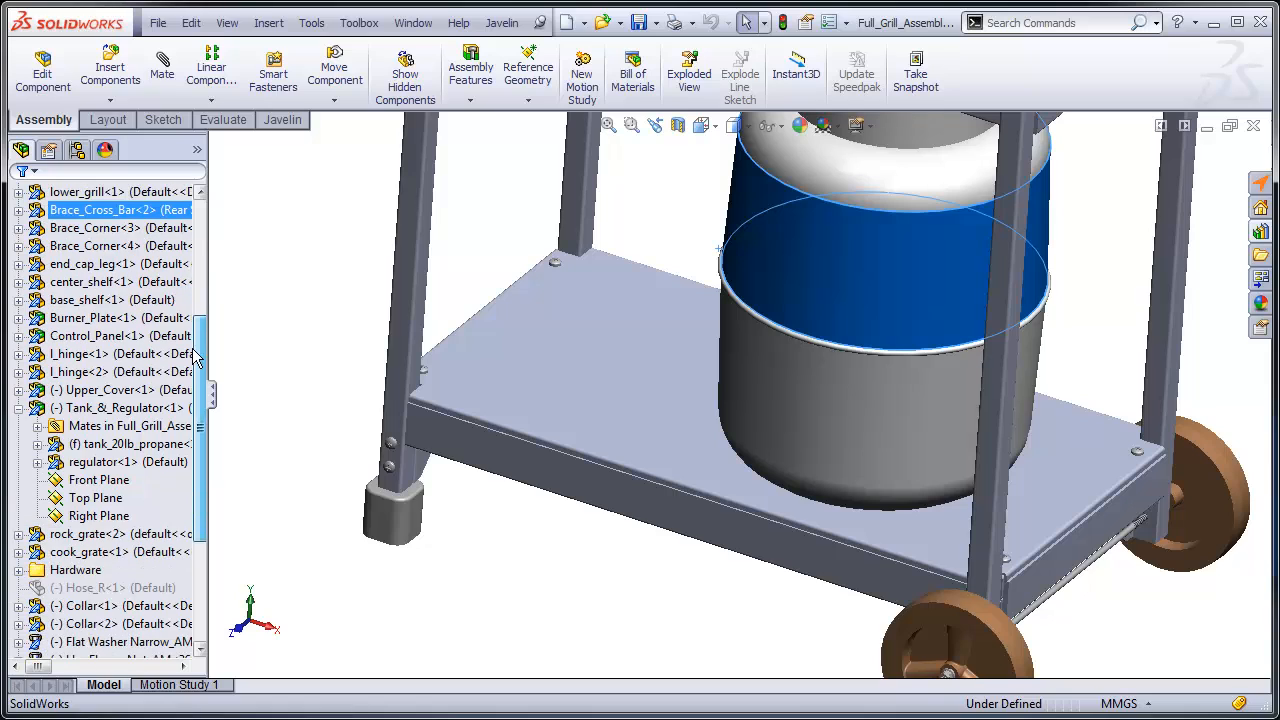
{"action": "left_click", "coordinate": [85, 300]}
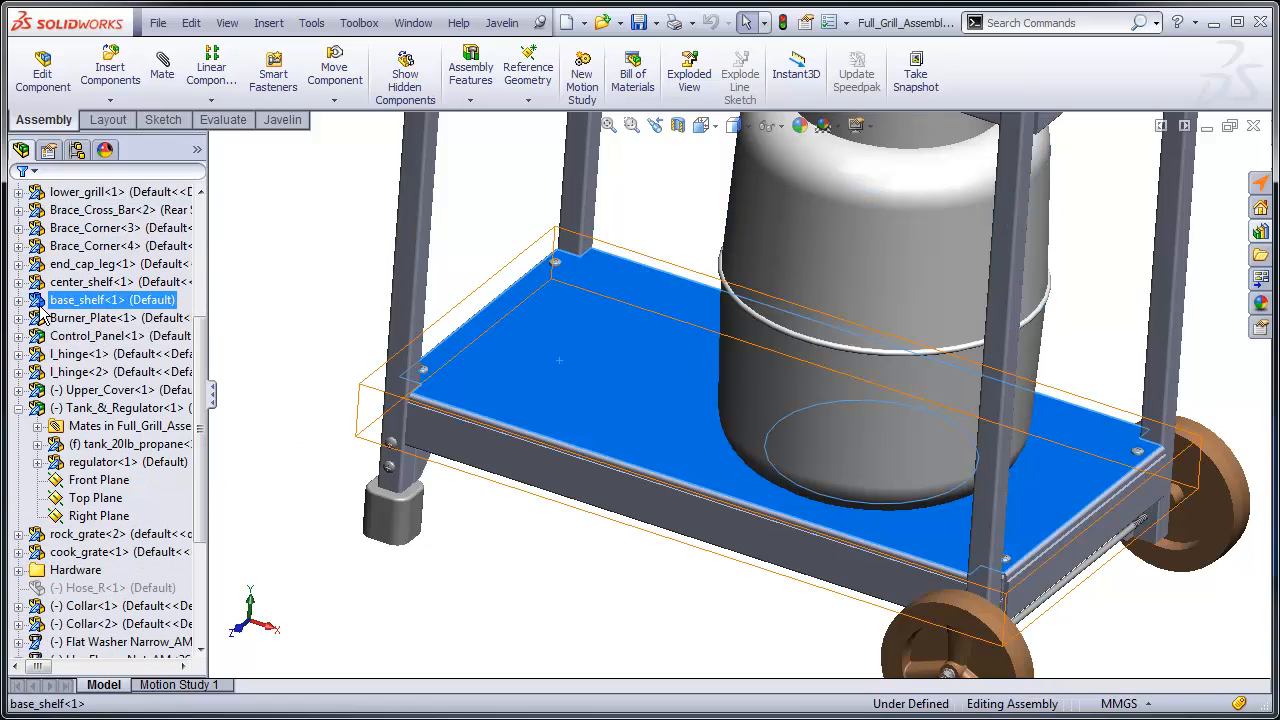